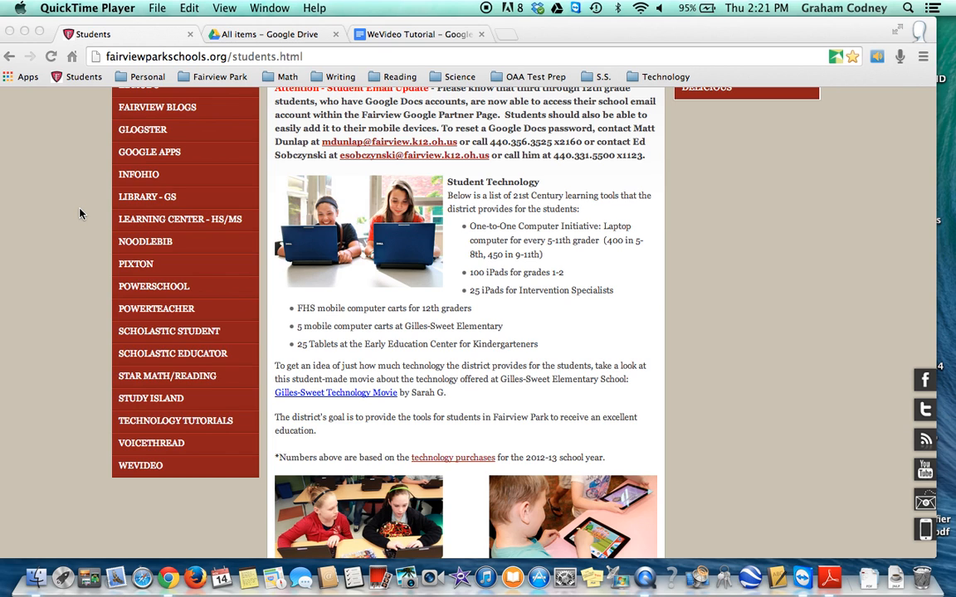
Step: Go to the WeVideo site from the tools list and choose Google sign-in
scroll(up, 3)
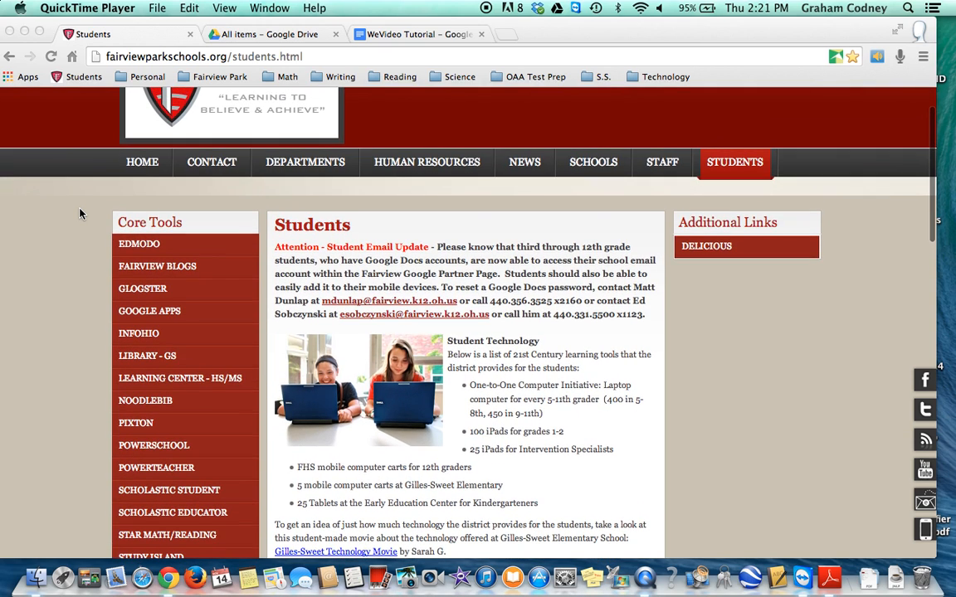
scroll(down, 3)
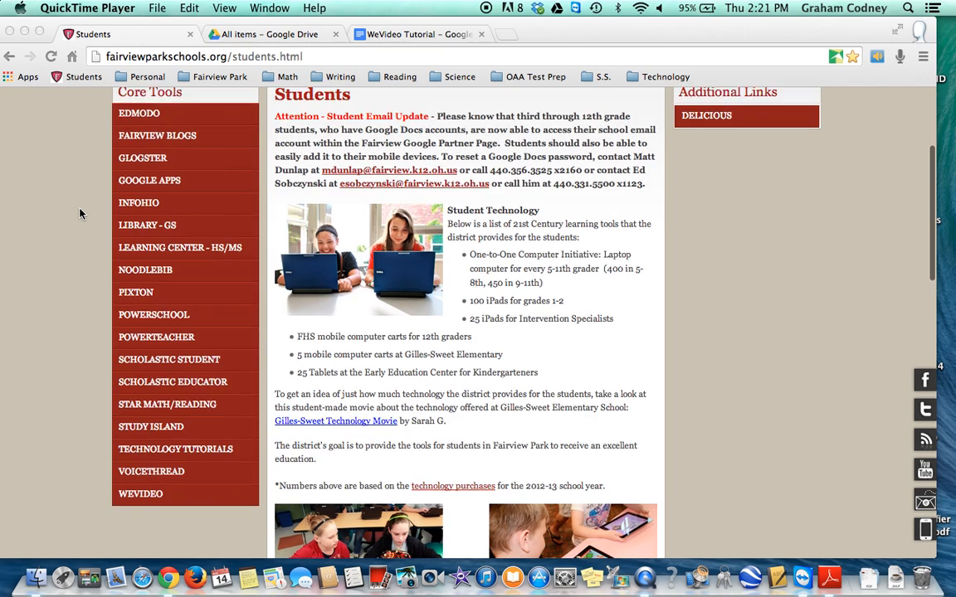
scroll(down, 3)
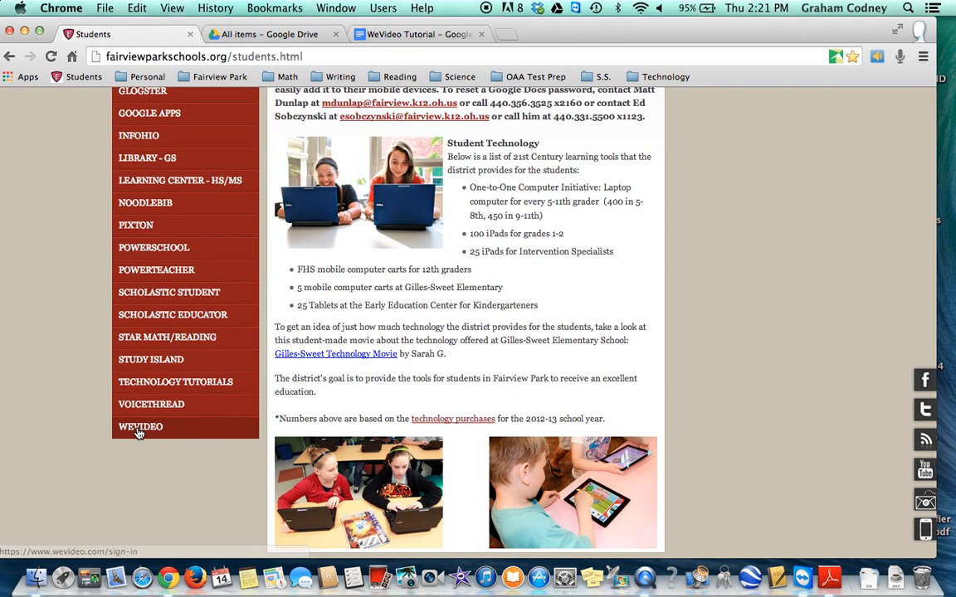
click(139, 426)
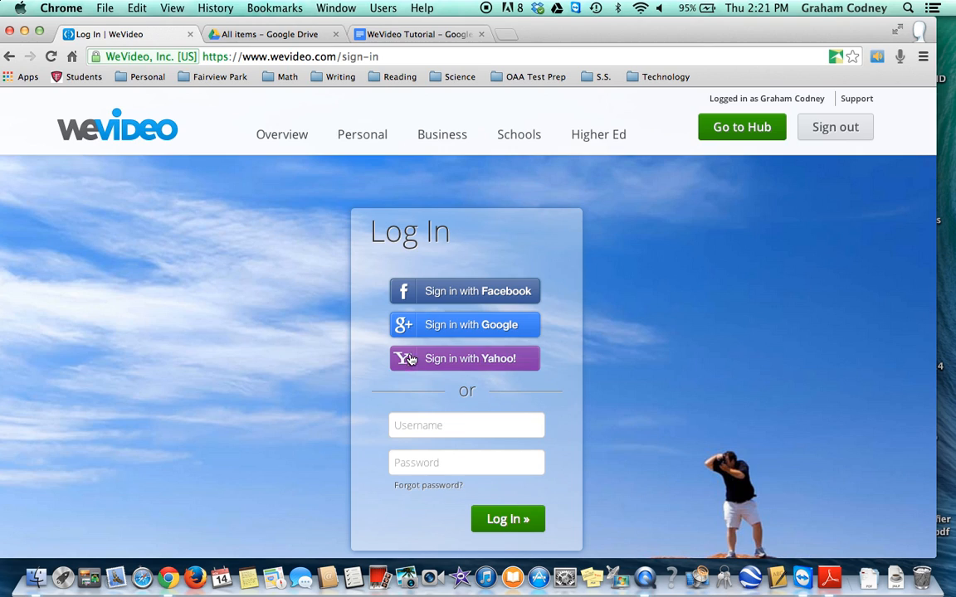
click(465, 323)
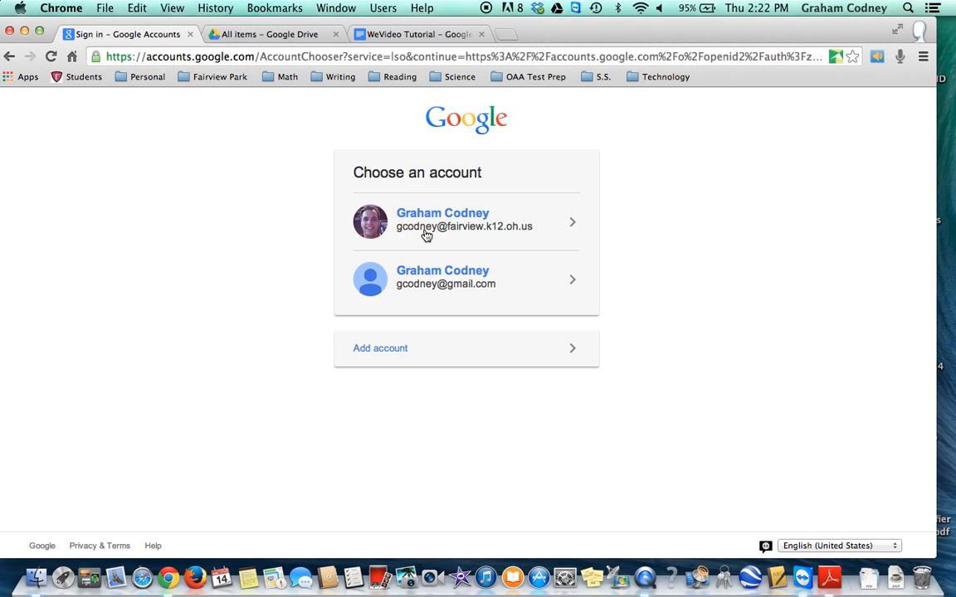
mouse_move(464, 236)
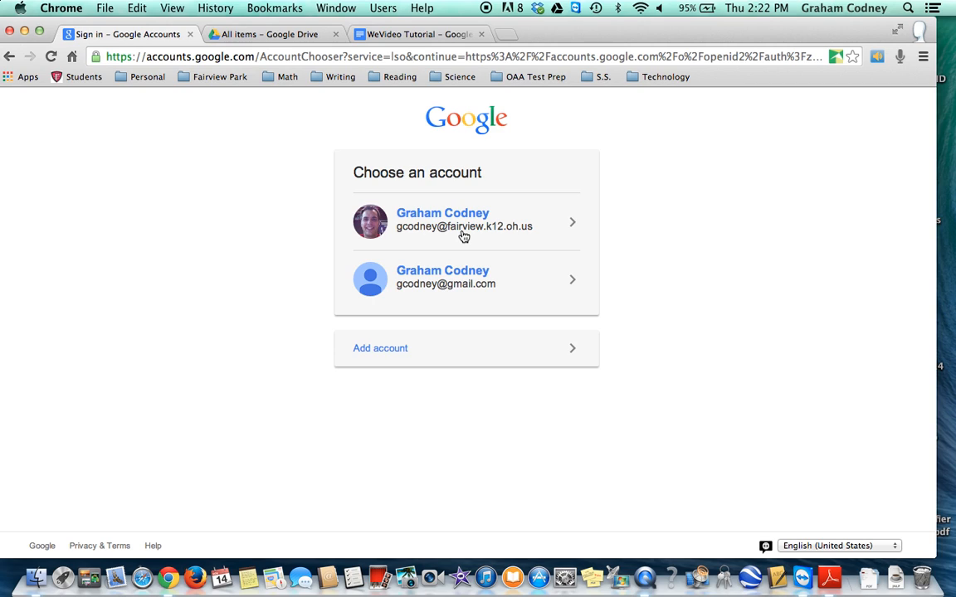
mouse_move(501, 239)
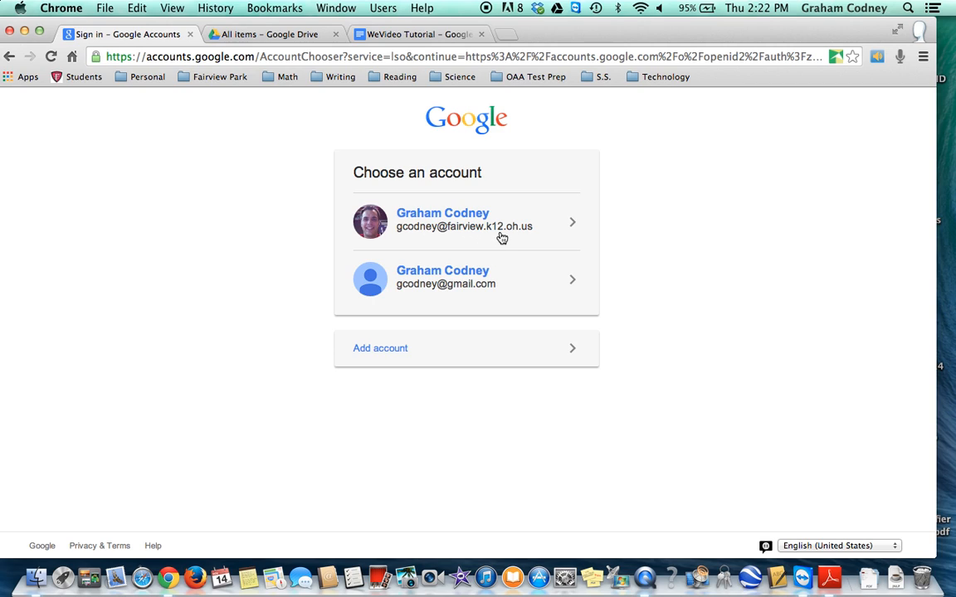
mouse_move(448, 234)
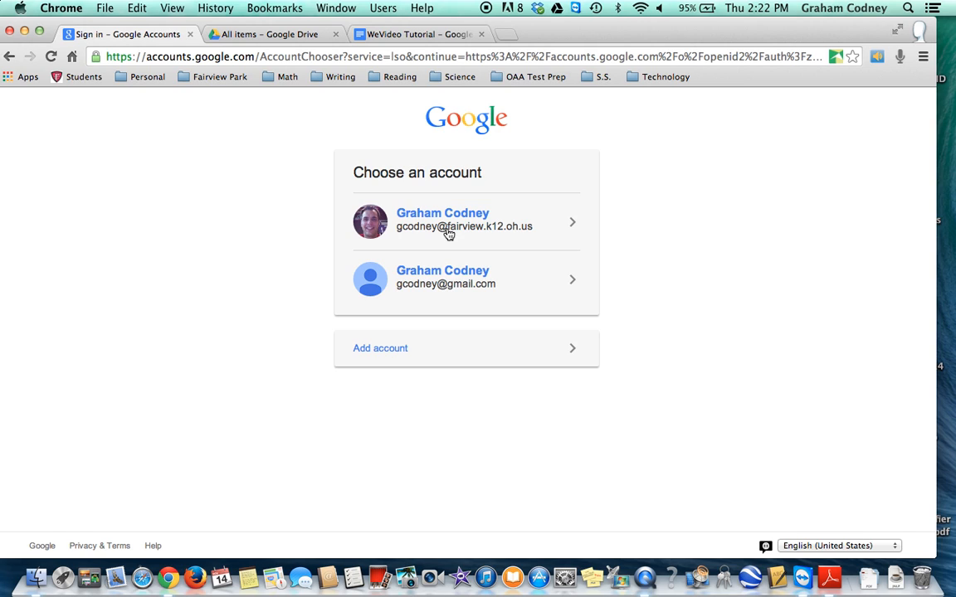
Step: Sign in with the school Google account and create a new video project
click(466, 219)
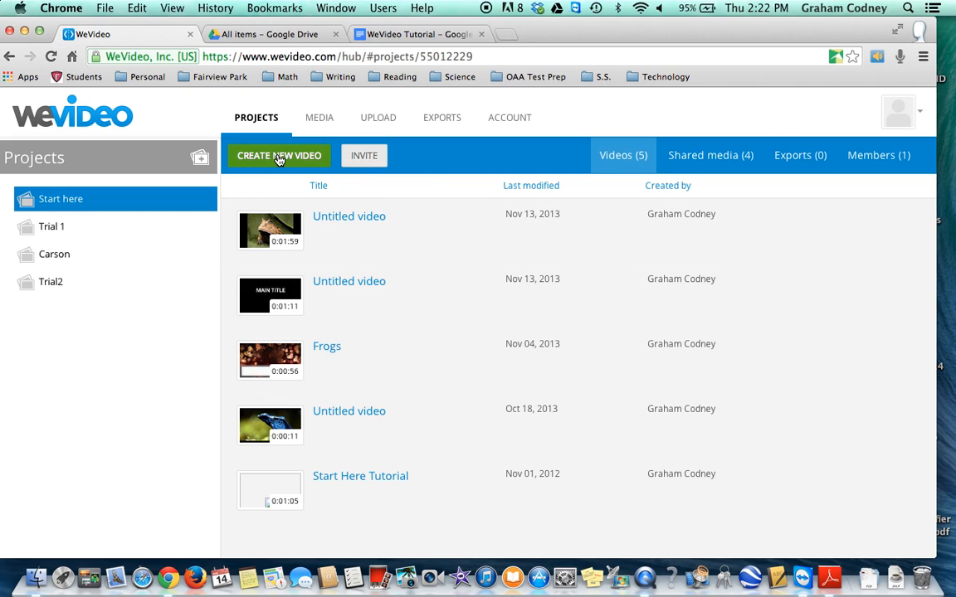
click(278, 156)
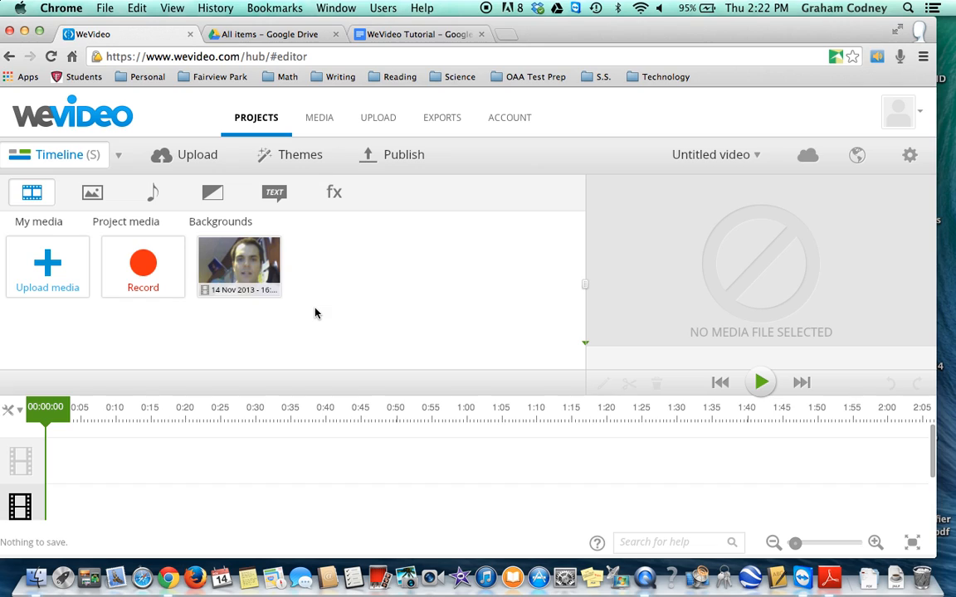
Step: Bring up the editing-view choices: Storyboard, simple Timeline, advanced Timeline
click(119, 154)
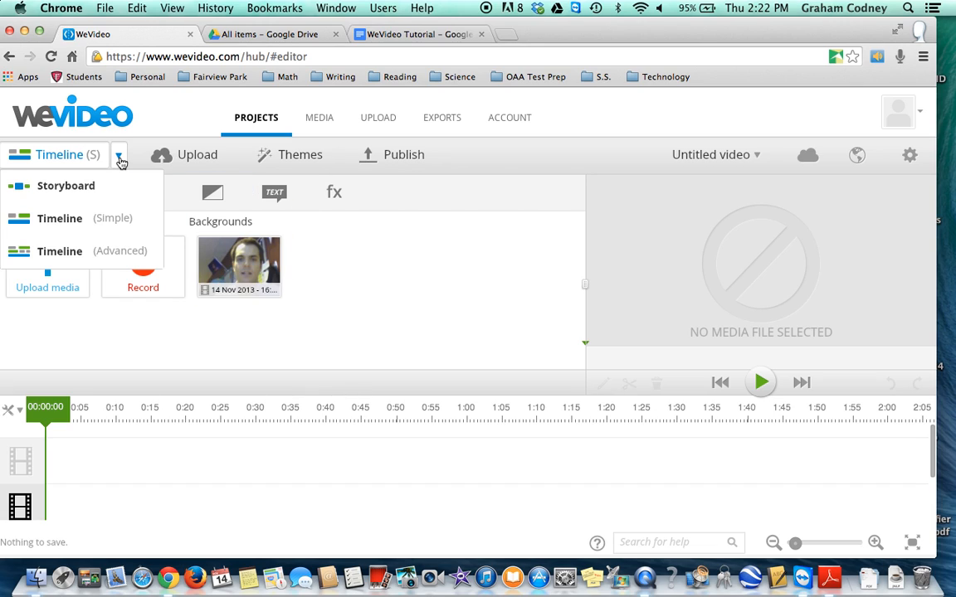
mouse_move(97, 186)
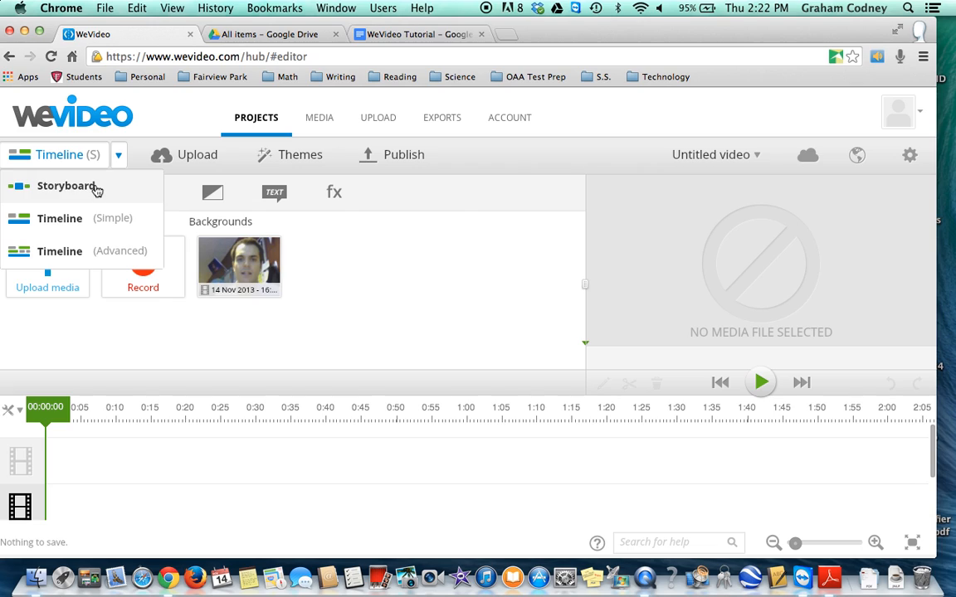
mouse_move(74, 252)
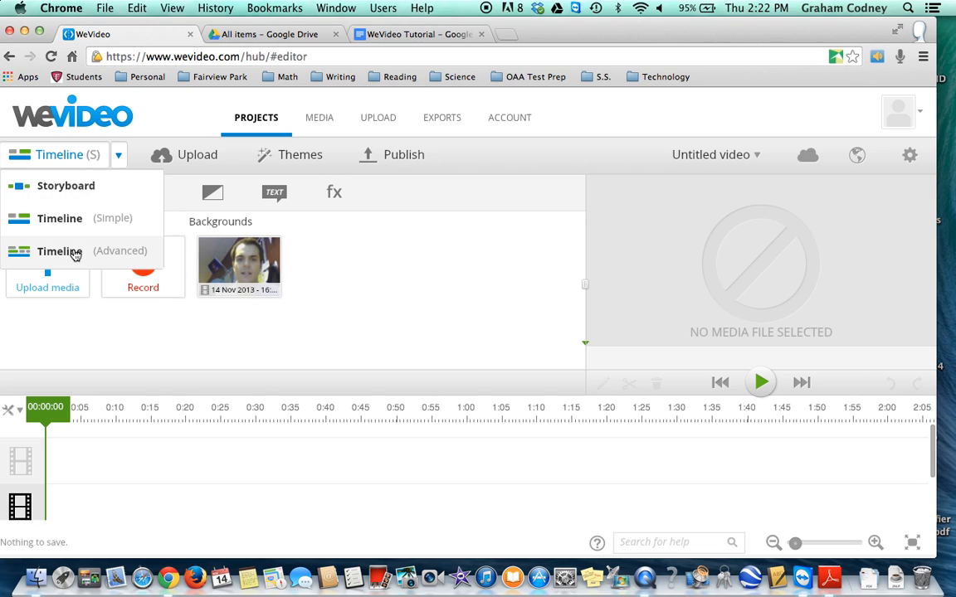
mouse_move(73, 224)
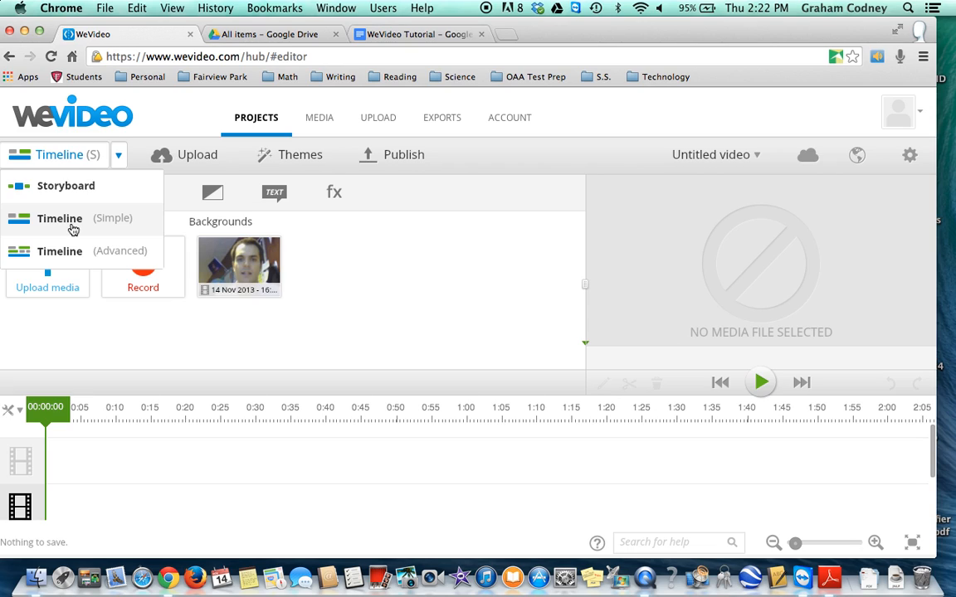
mouse_move(73, 197)
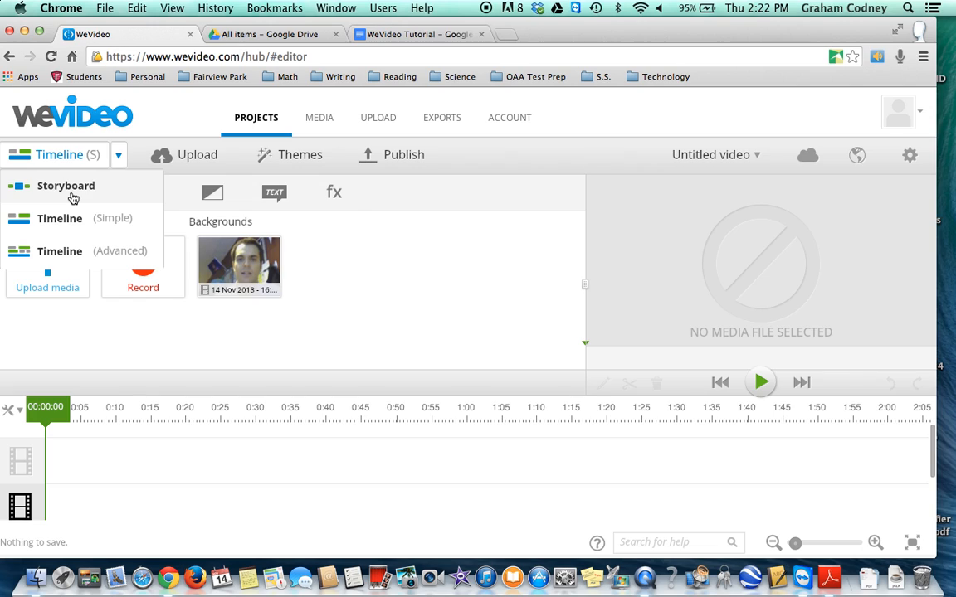
mouse_move(75, 219)
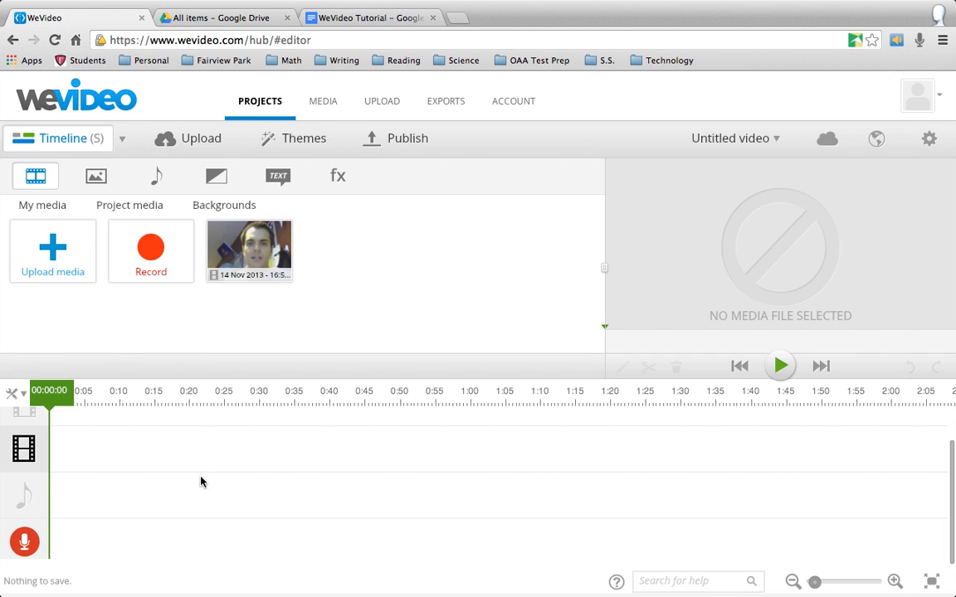
mouse_move(126, 448)
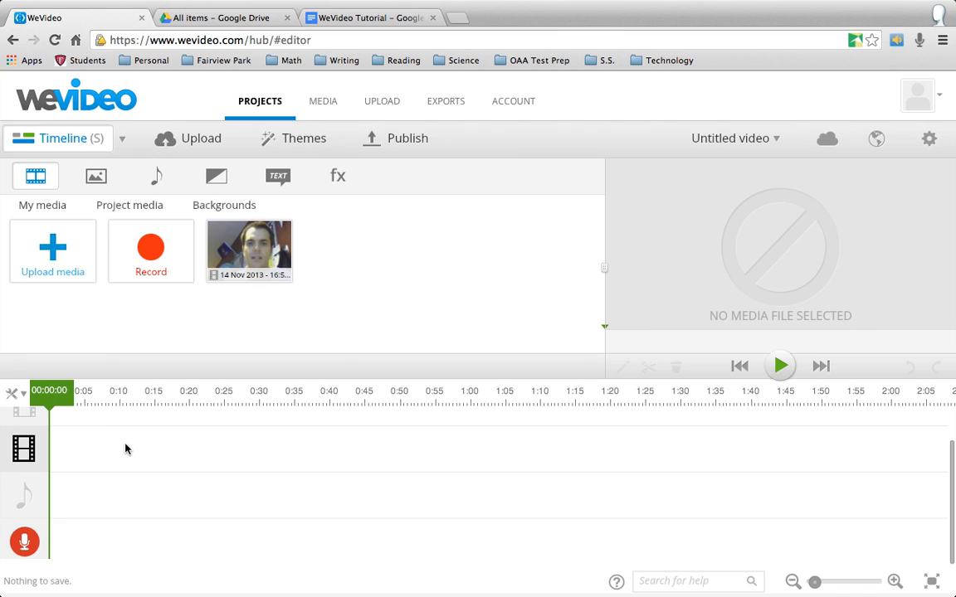
mouse_move(83, 502)
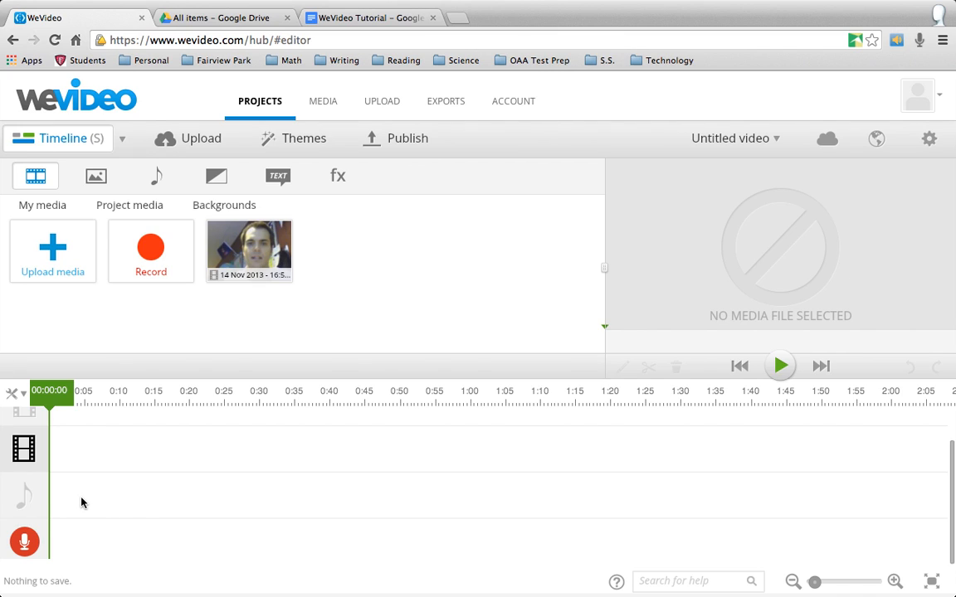
mouse_move(75, 541)
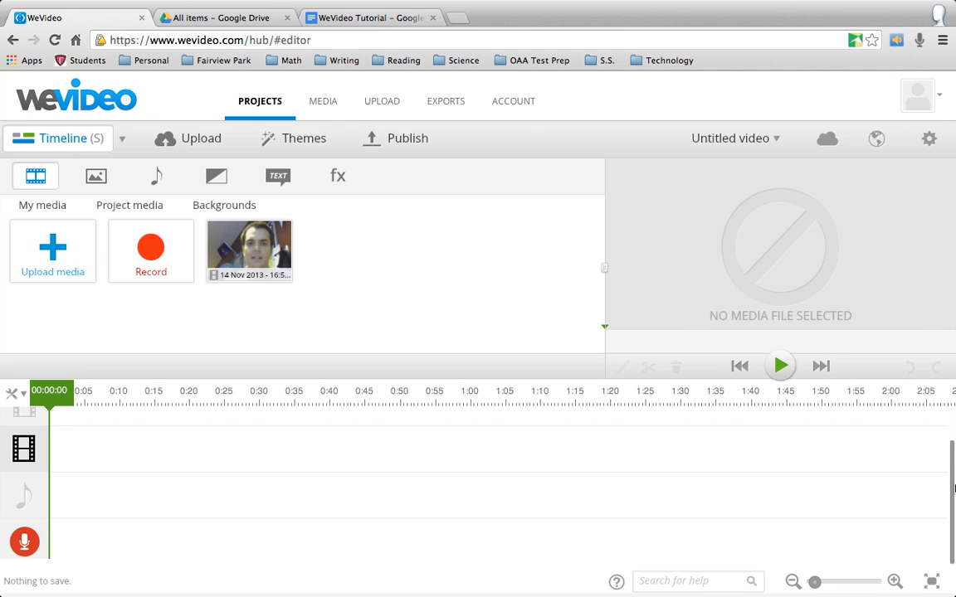
mouse_move(776, 140)
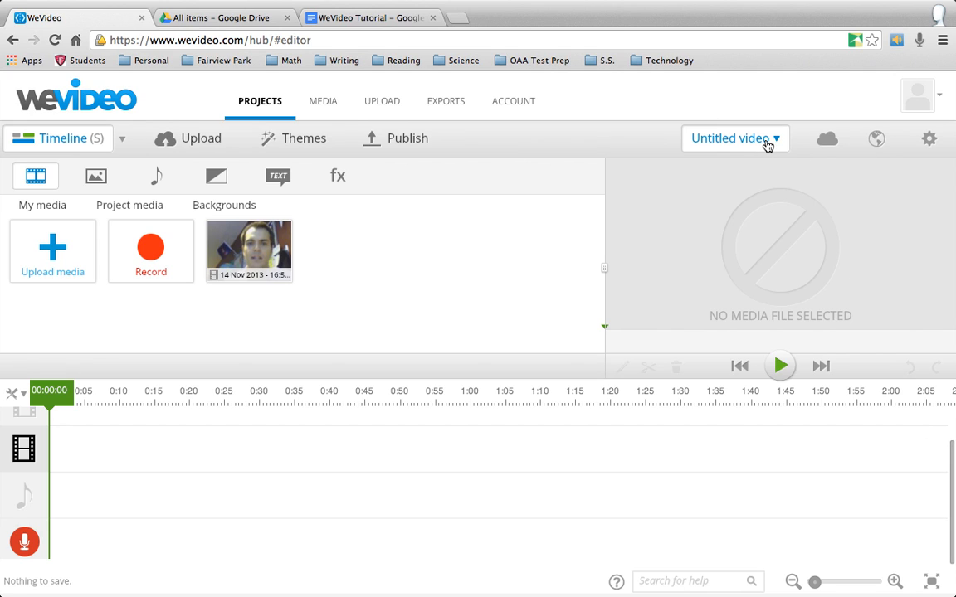
Step: Rename the project to 'Title Video Here' in the project name box
click(733, 140)
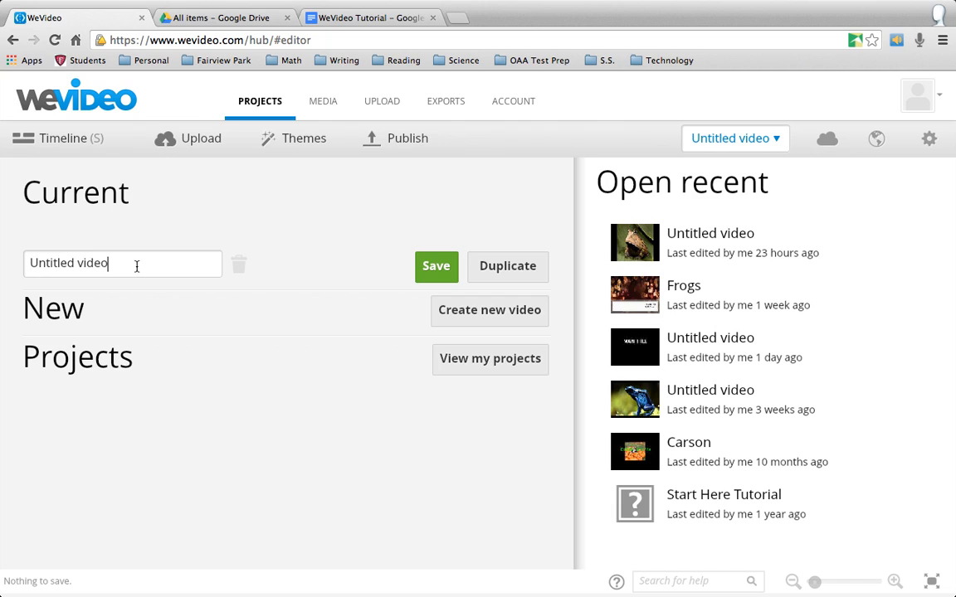
text(Tilt)
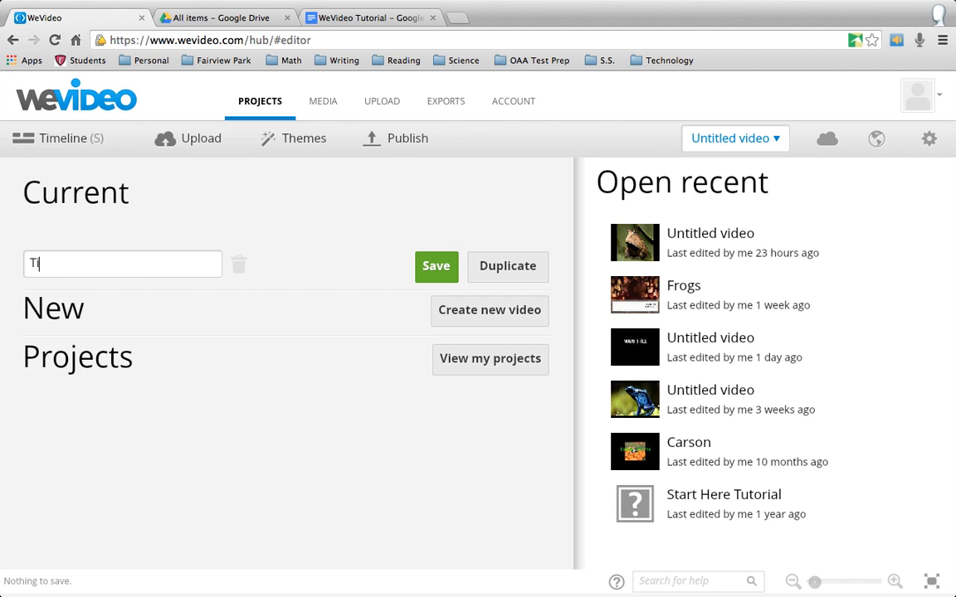
text(itle Video HE)
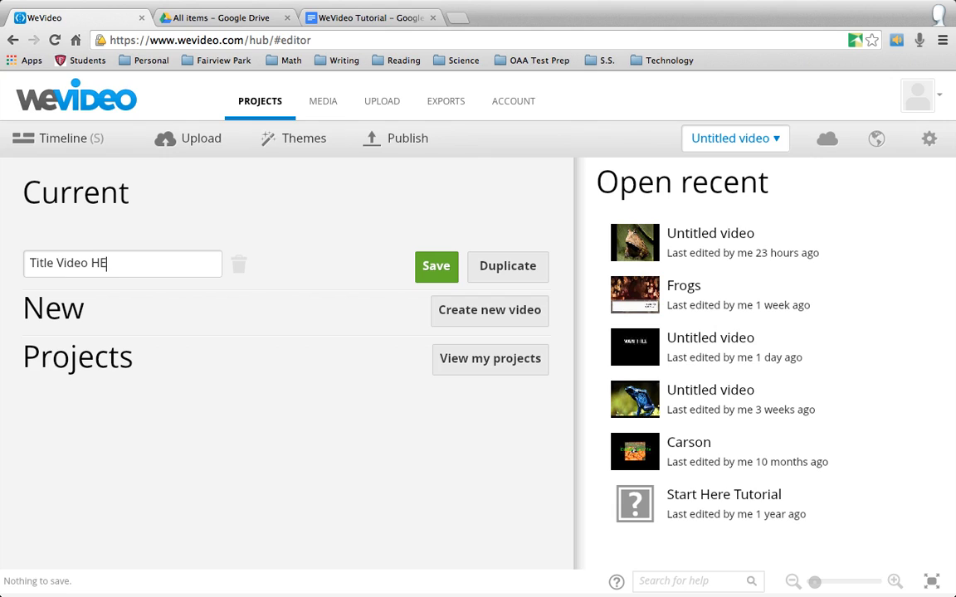
text(re)
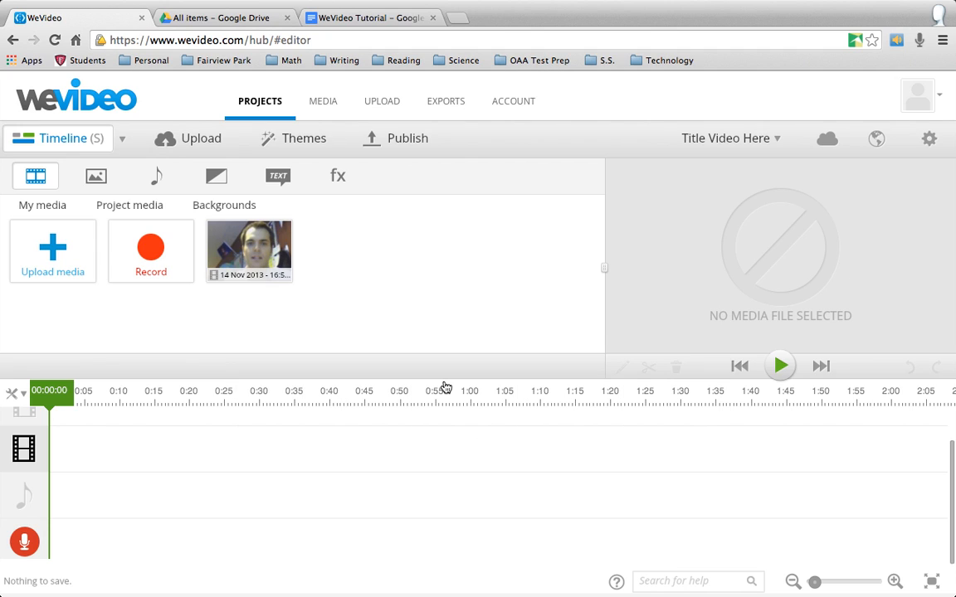
mouse_move(182, 298)
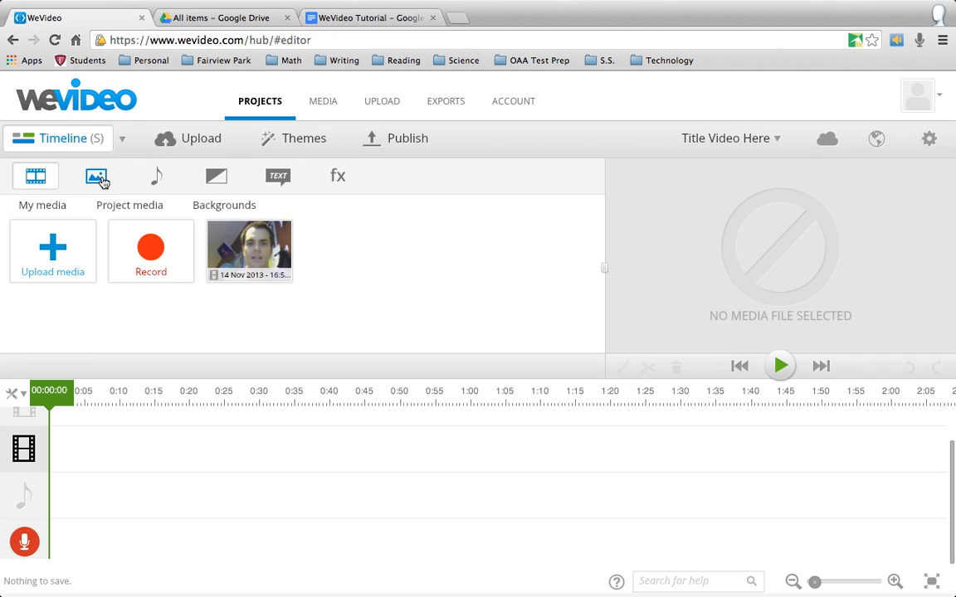
Step: Show the uploaded photos in the My media library
click(96, 175)
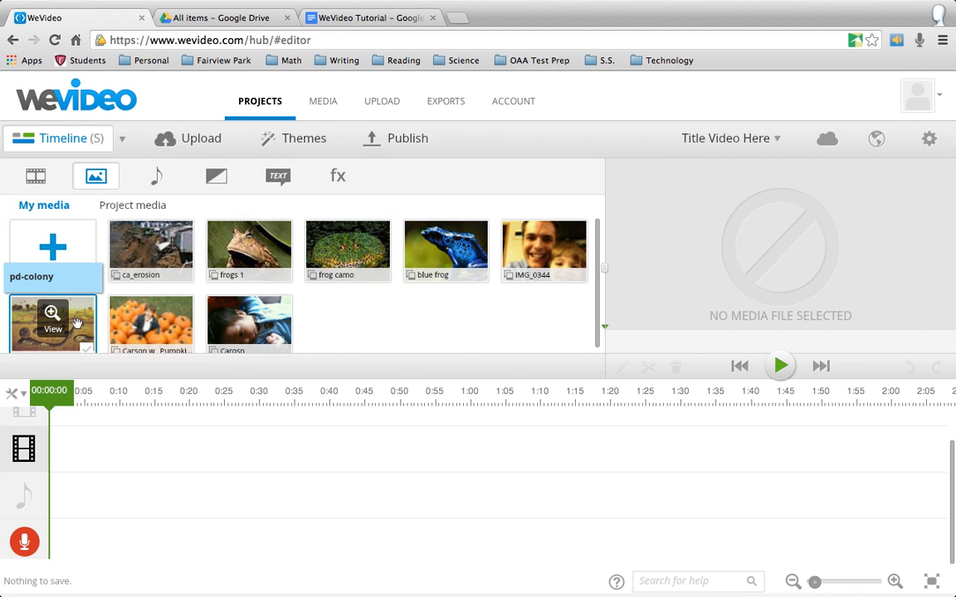
mouse_move(53, 245)
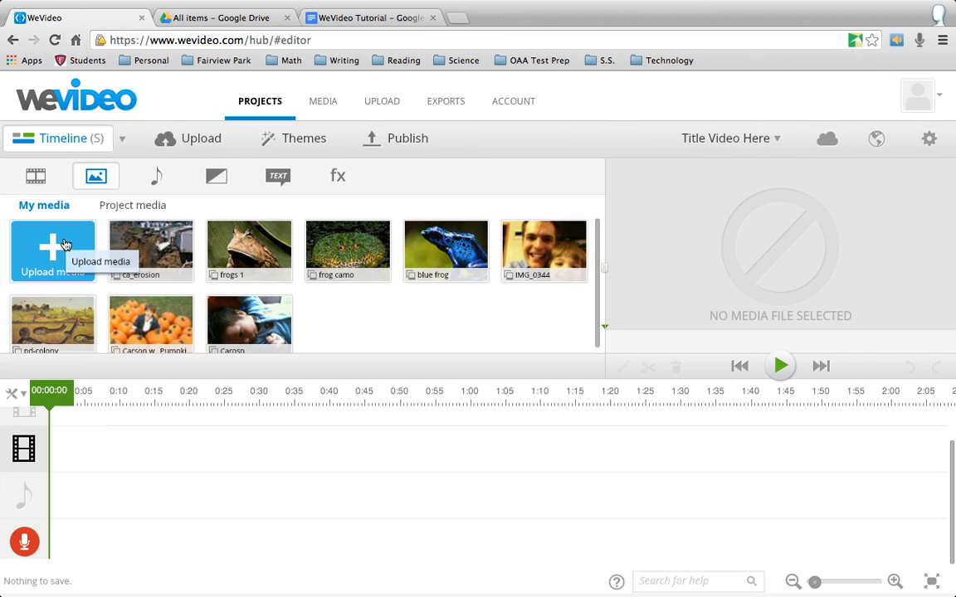
mouse_move(63, 245)
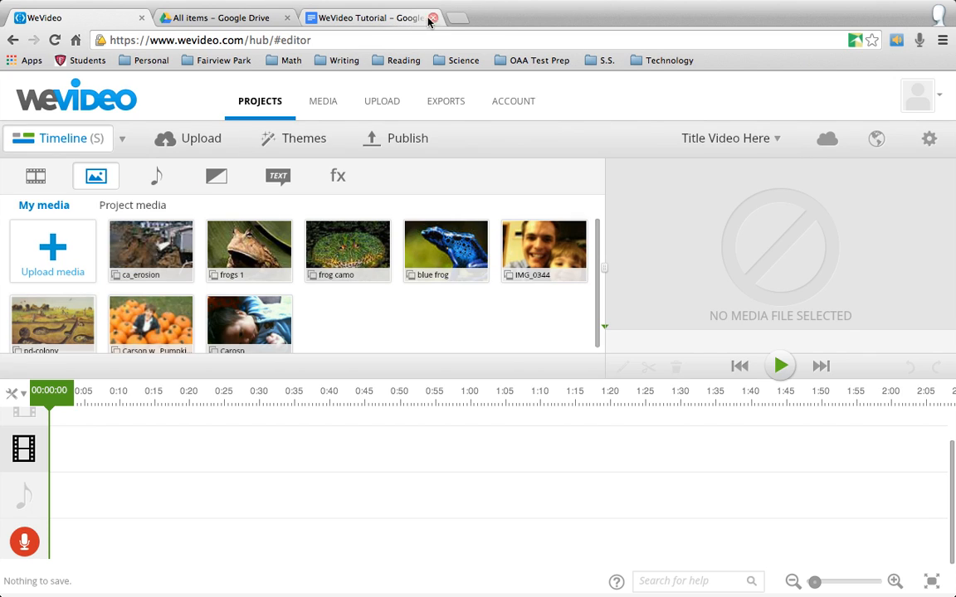
mouse_move(455, 18)
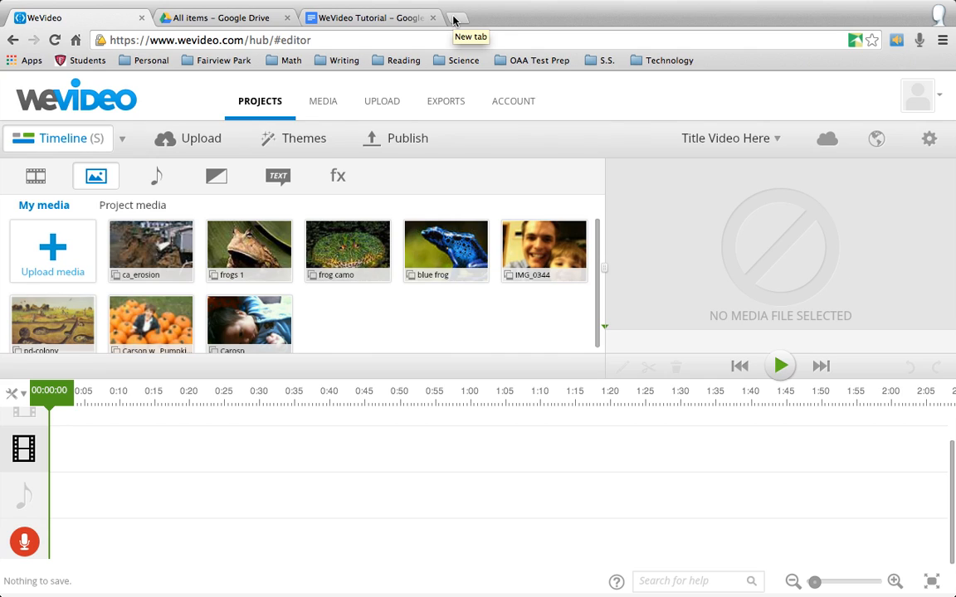
Step: Search Google Images for 'frogs' and view the red-and-green frog photo full size
click(454, 17)
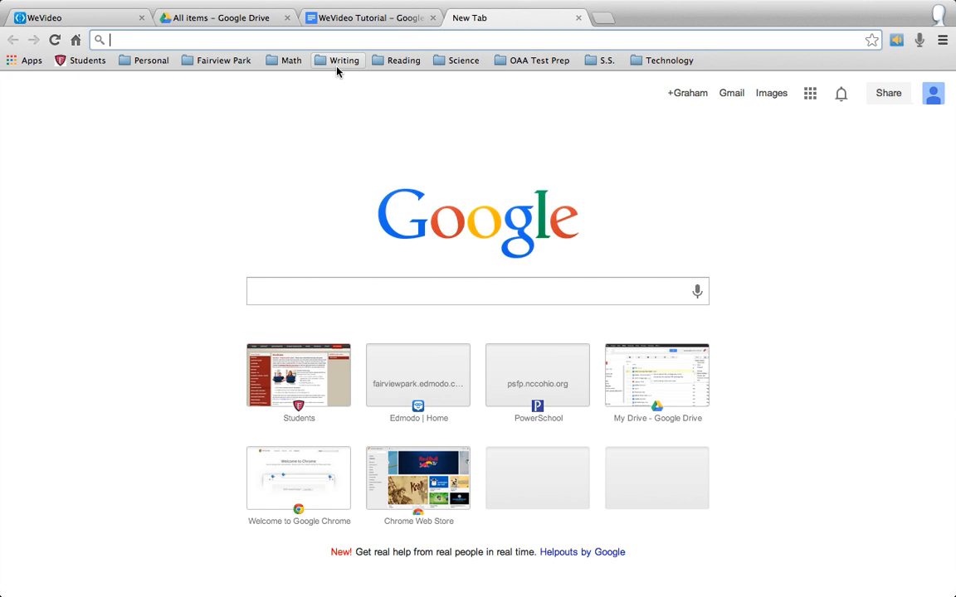
text(frogs)
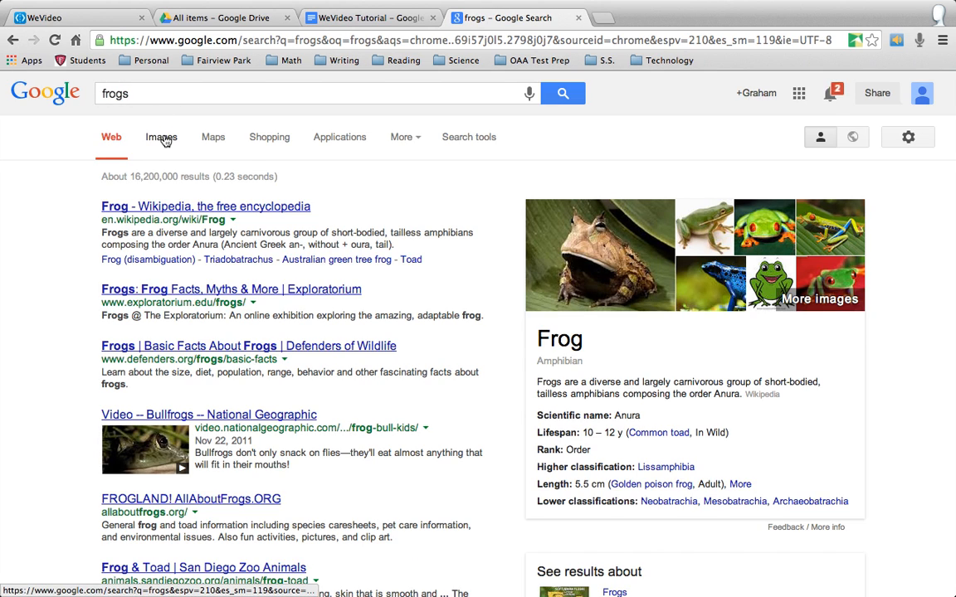
click(161, 136)
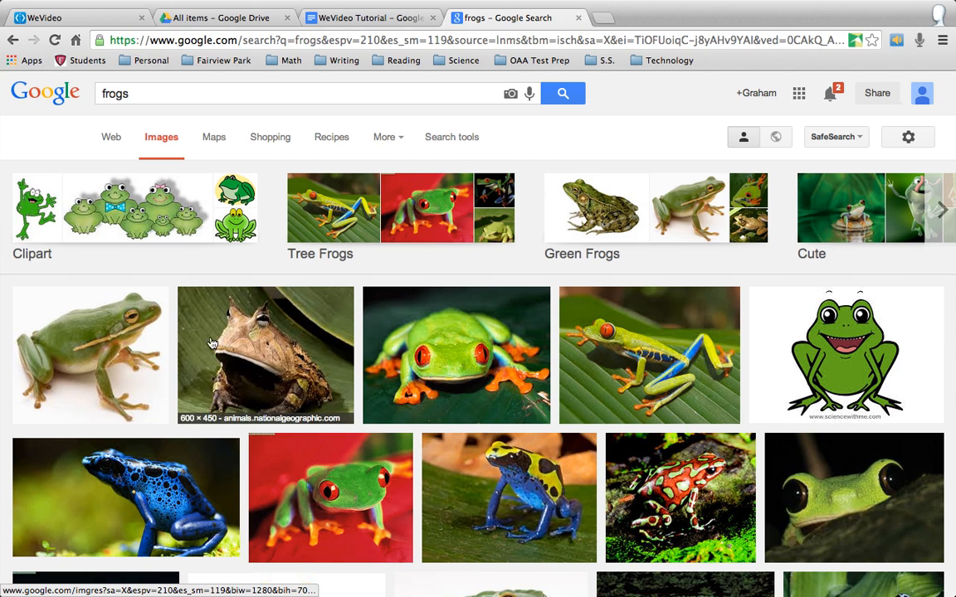
scroll(down, 3)
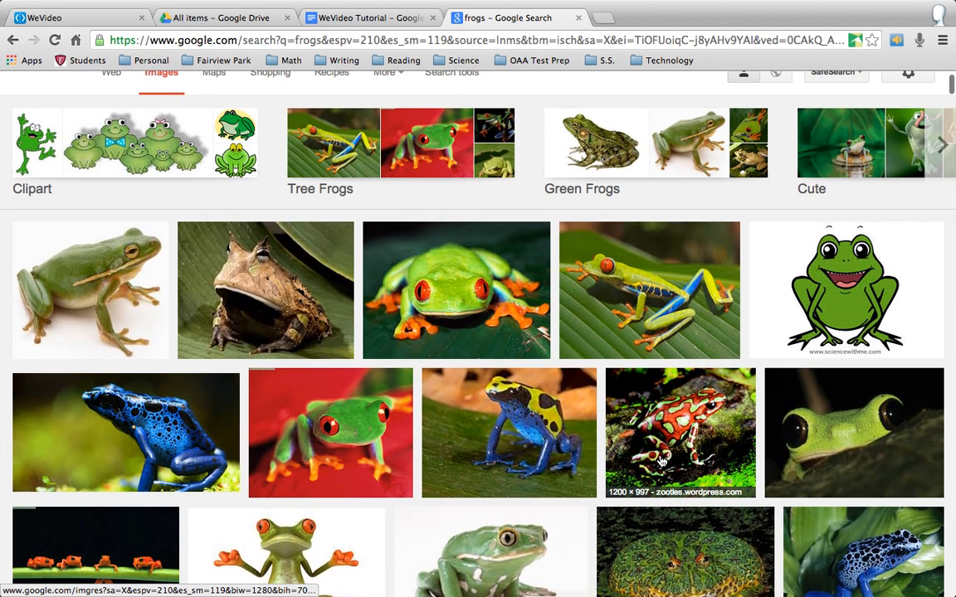
click(681, 432)
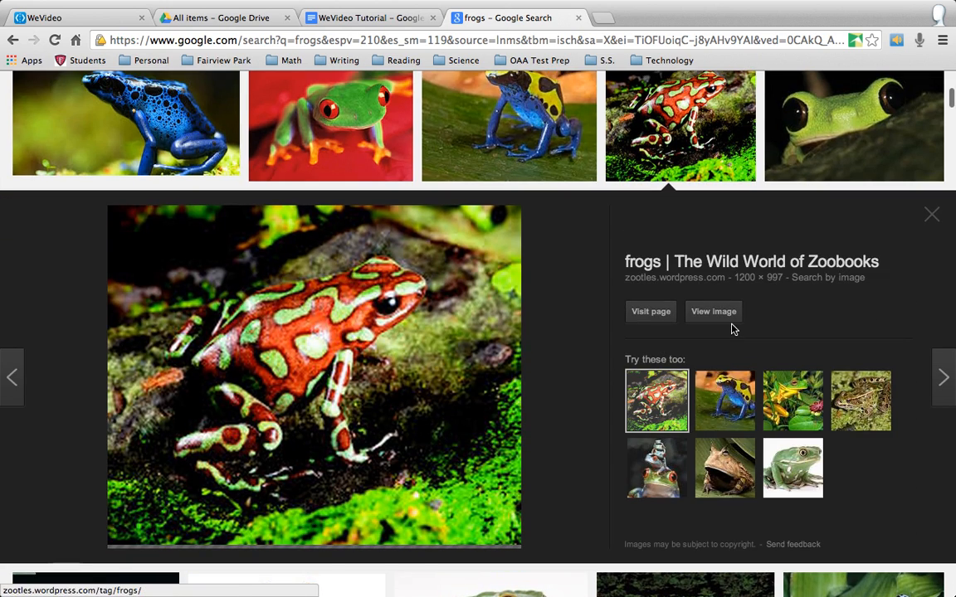
click(713, 312)
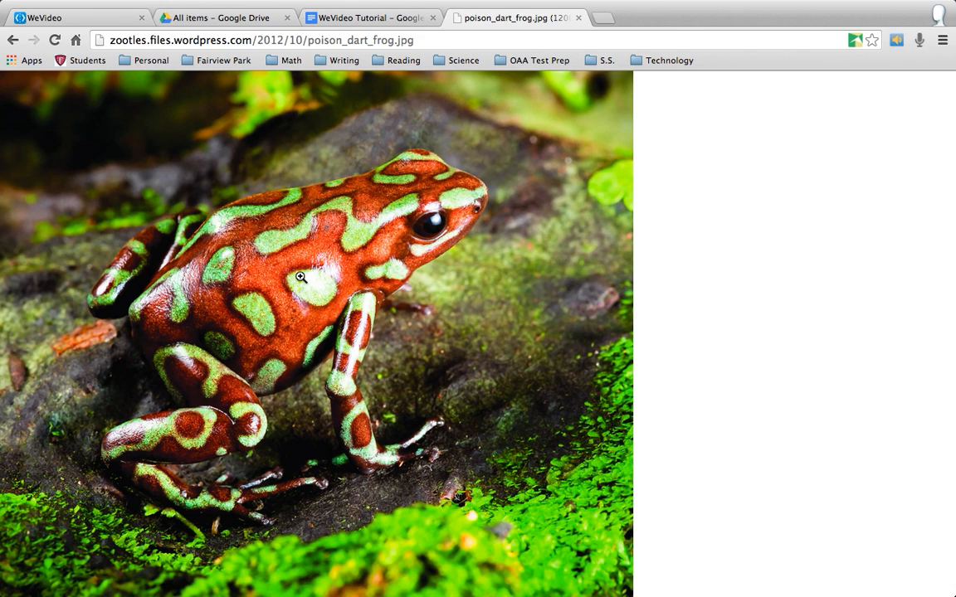
Step: Save the frog image to Downloads as poison_dart_frog.jpg
right_click(302, 275)
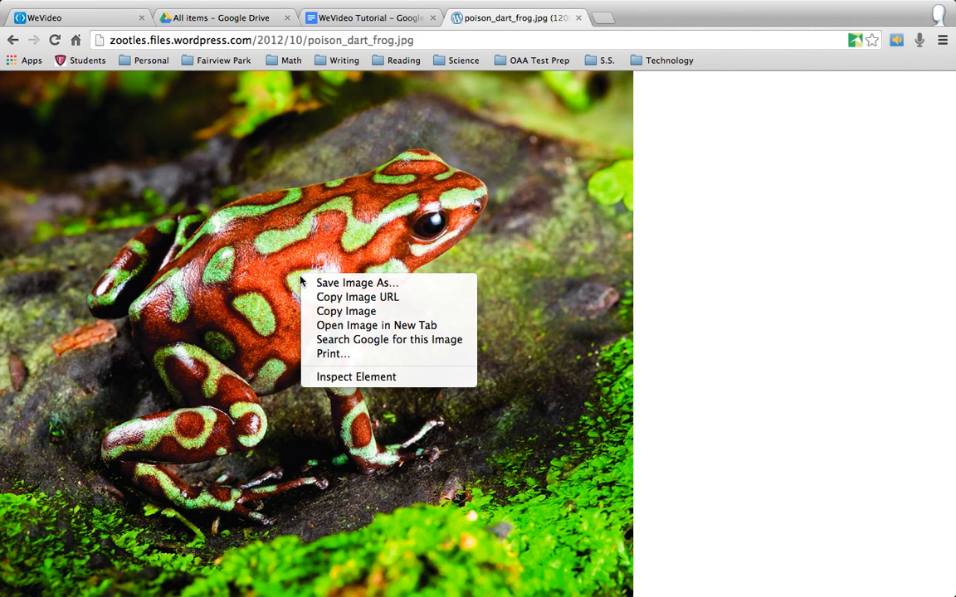
mouse_move(357, 282)
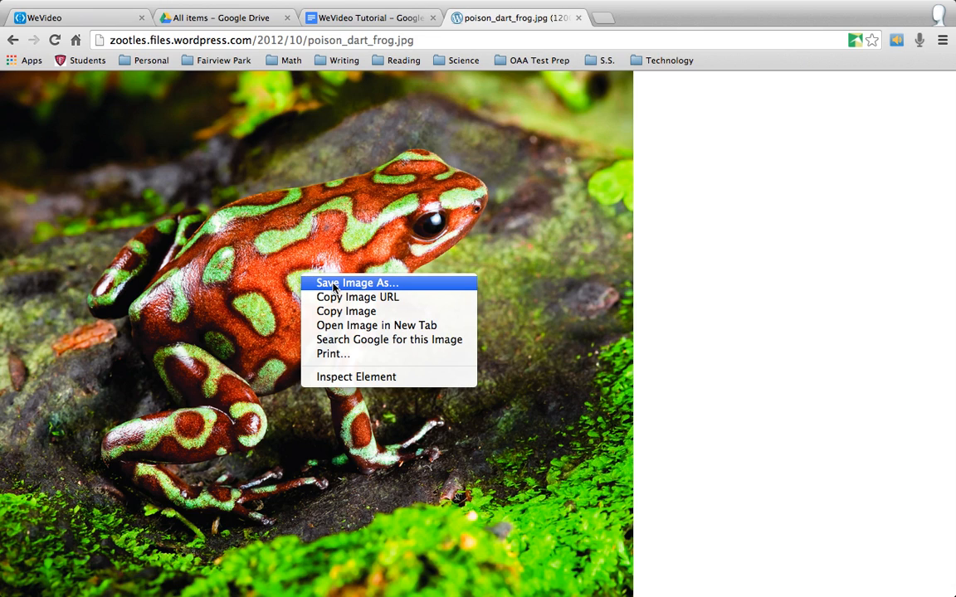
click(357, 282)
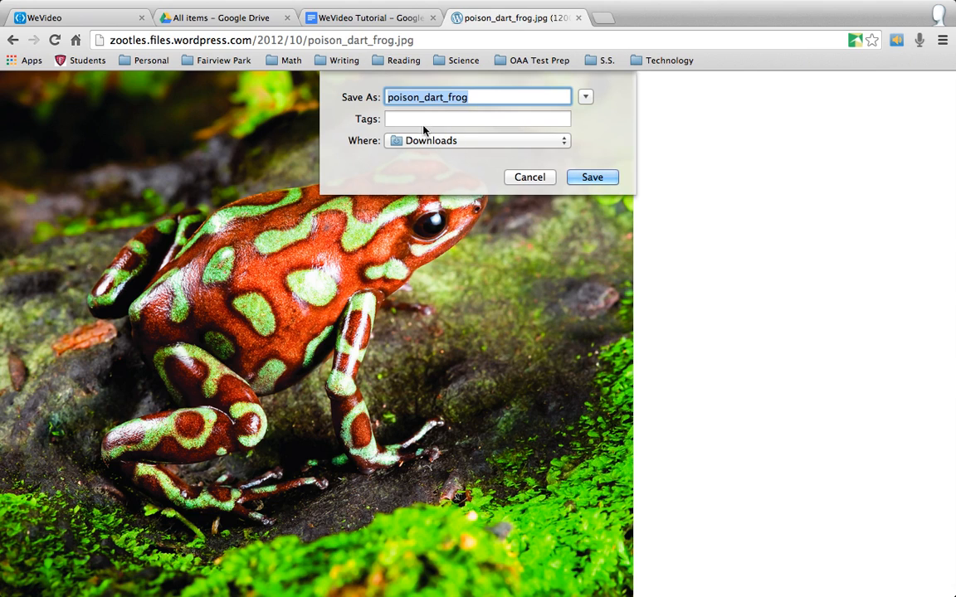
mouse_move(471, 107)
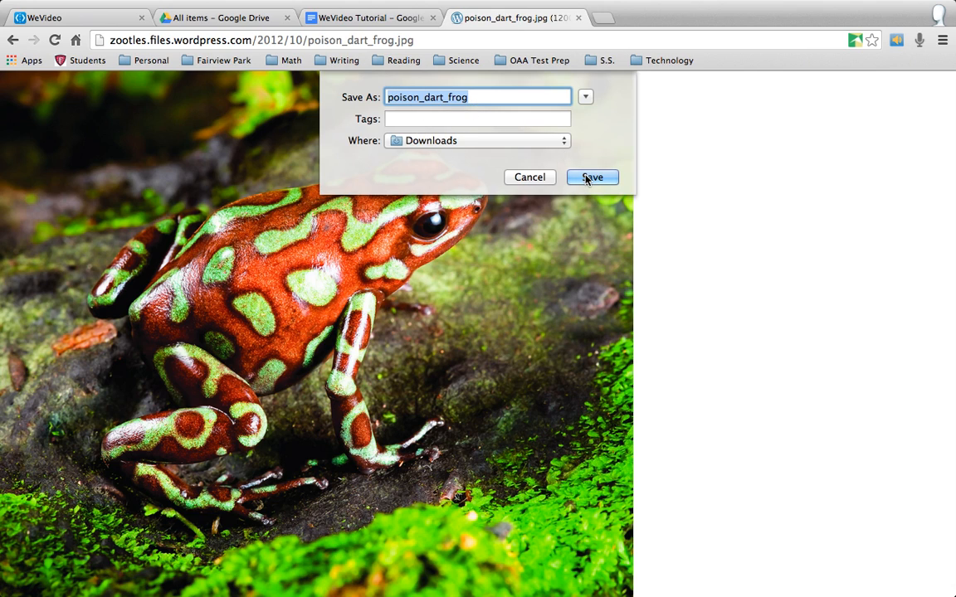
click(591, 176)
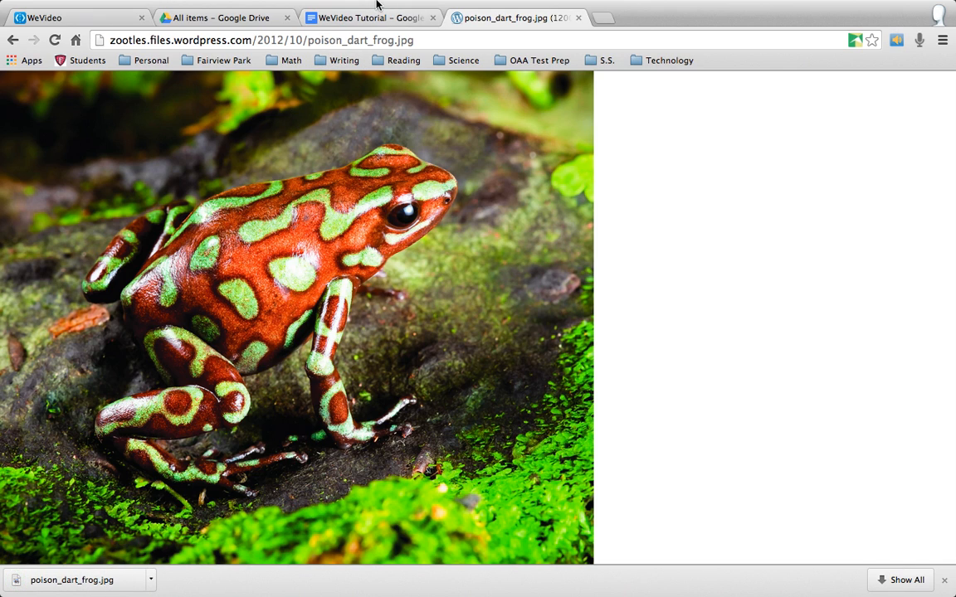
Step: Return from the tutorial notes tab to the WeVideo editor tab
click(368, 16)
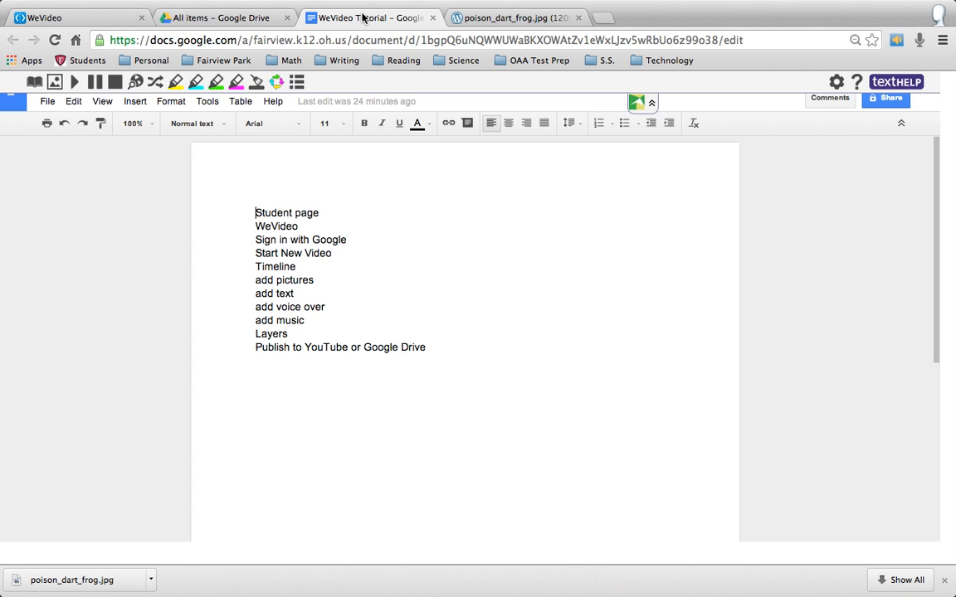
click(74, 16)
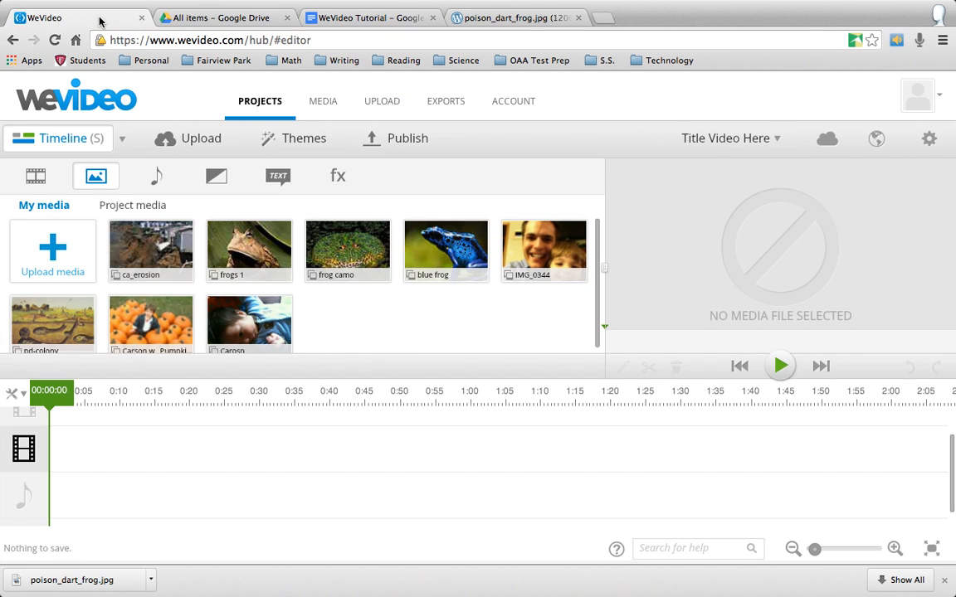
mouse_move(53, 248)
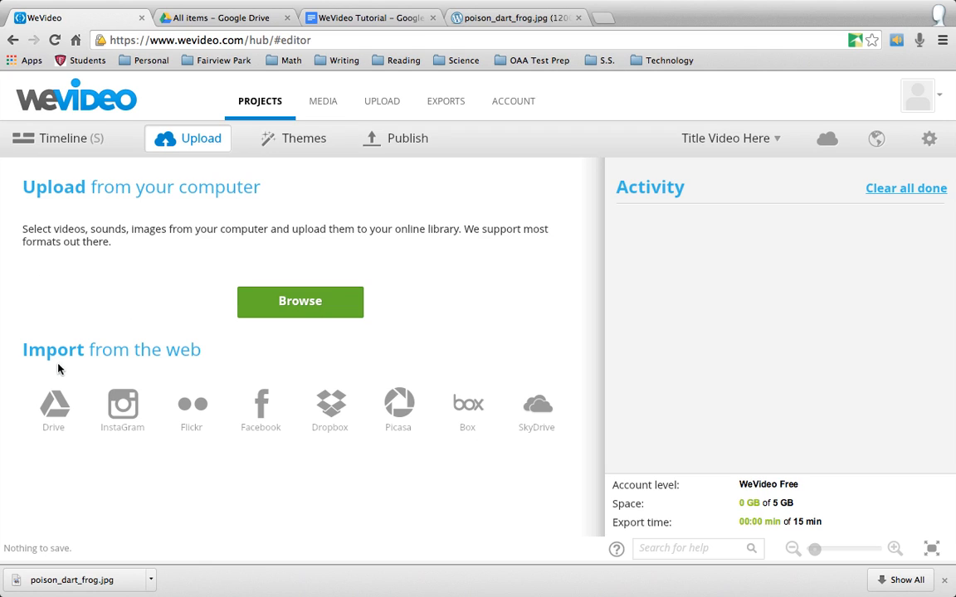
mouse_move(53, 412)
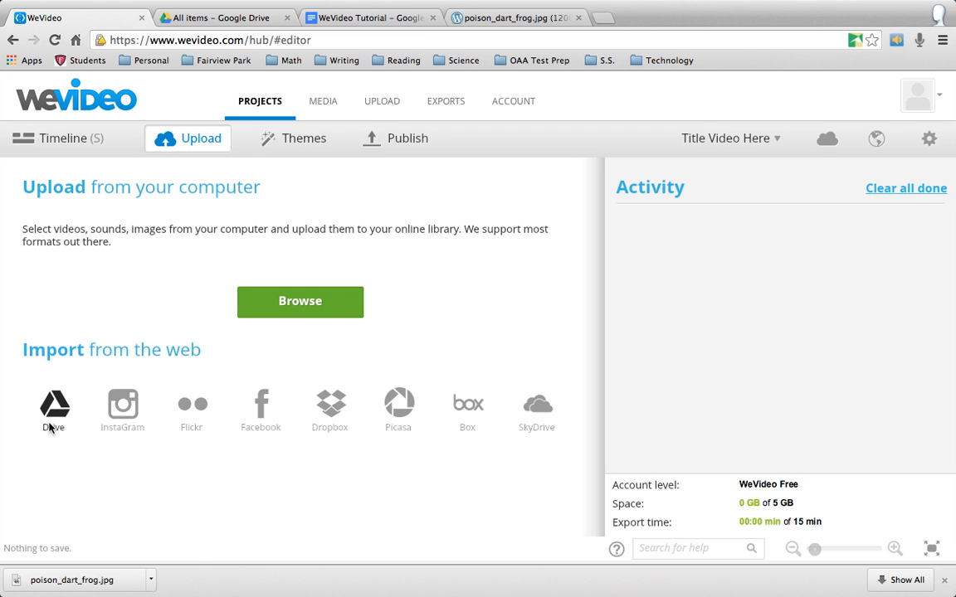
mouse_move(373, 435)
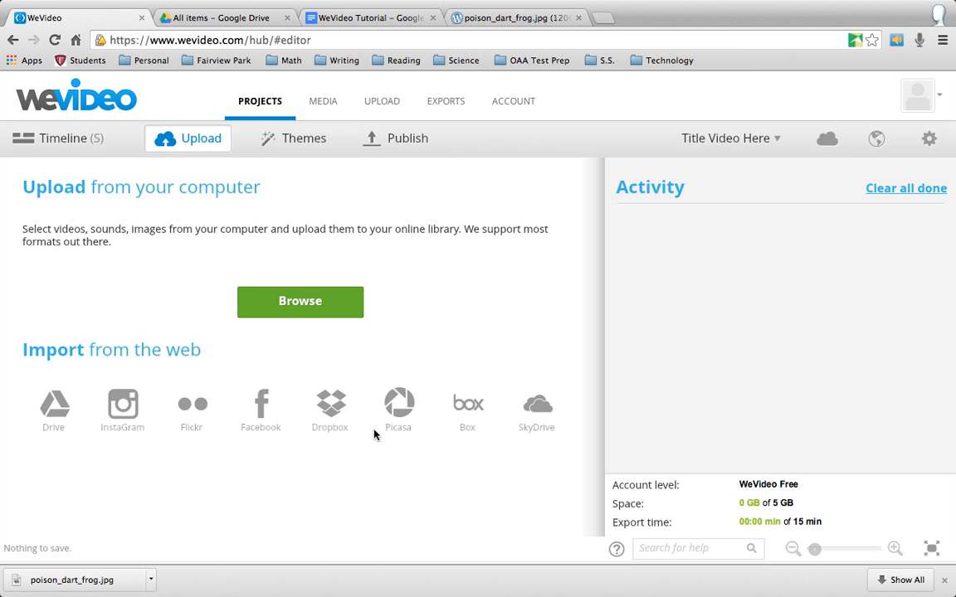
mouse_move(286, 319)
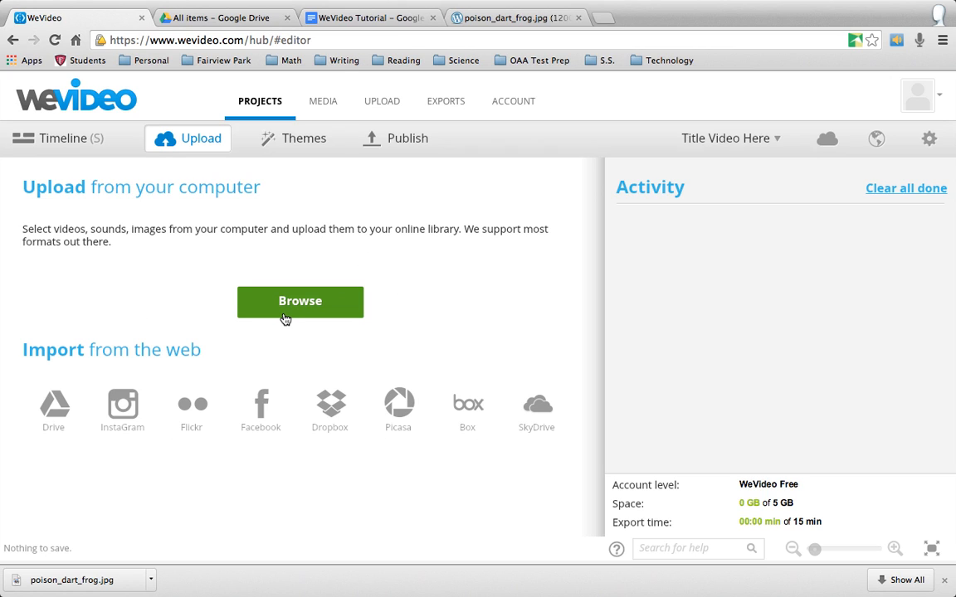
mouse_move(285, 314)
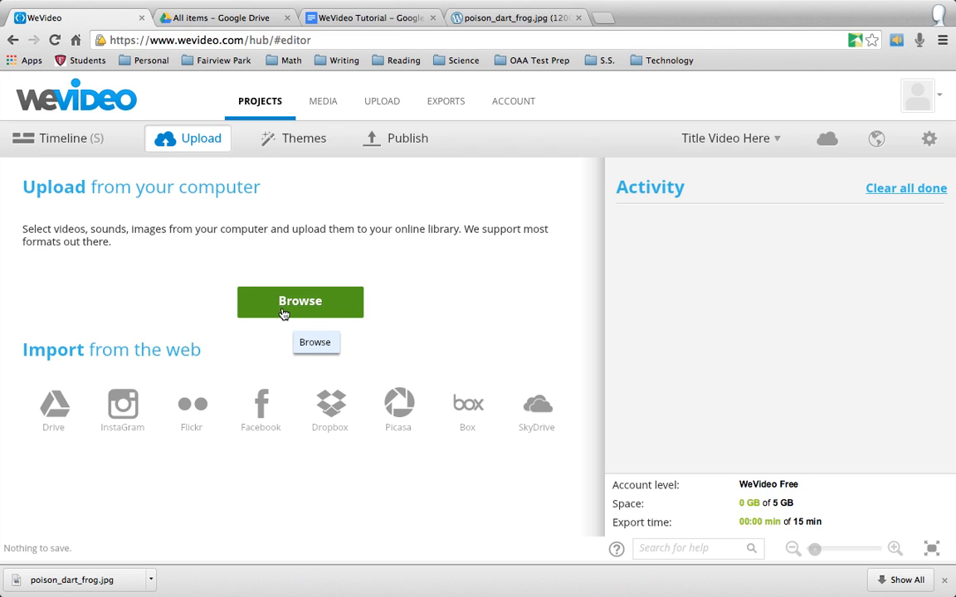
Step: Browse the computer and upload poison_dart_frog.jpg from Downloads
click(298, 302)
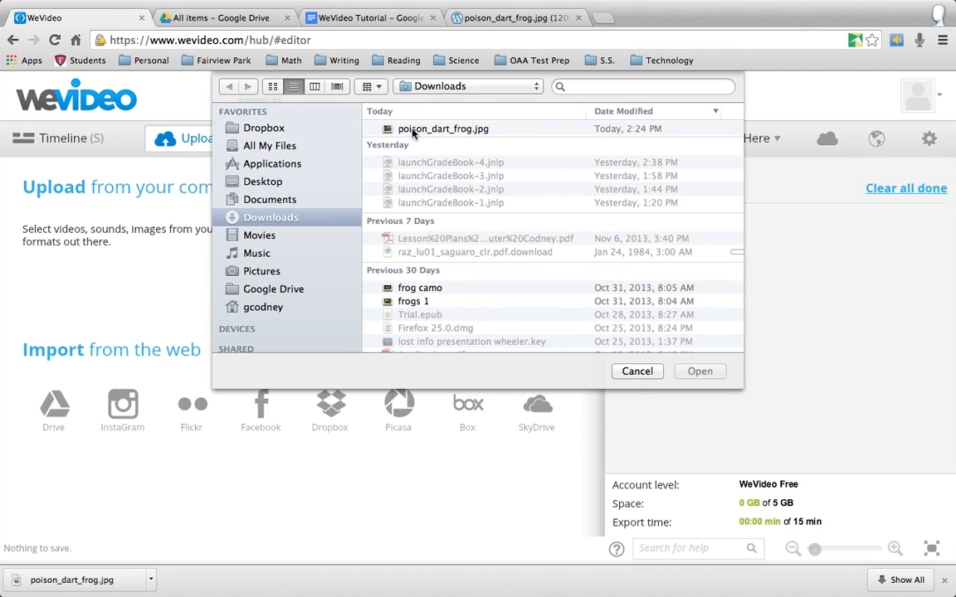
click(700, 372)
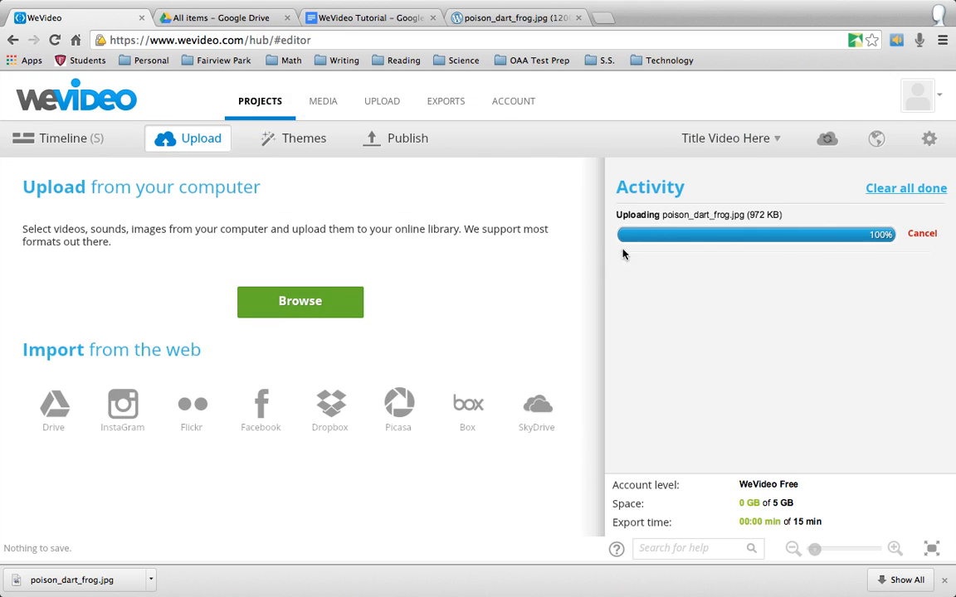
mouse_move(683, 285)
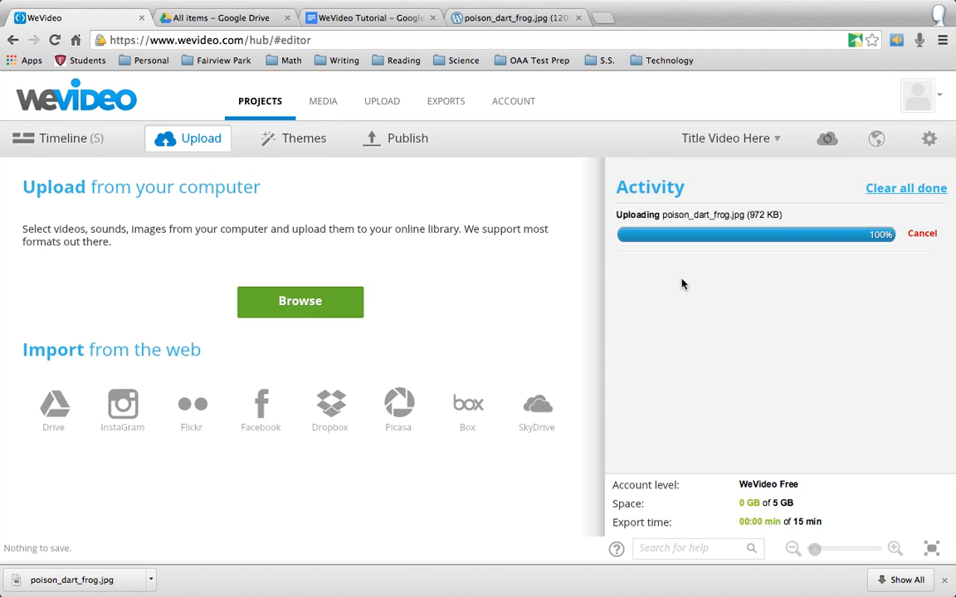
mouse_move(826, 139)
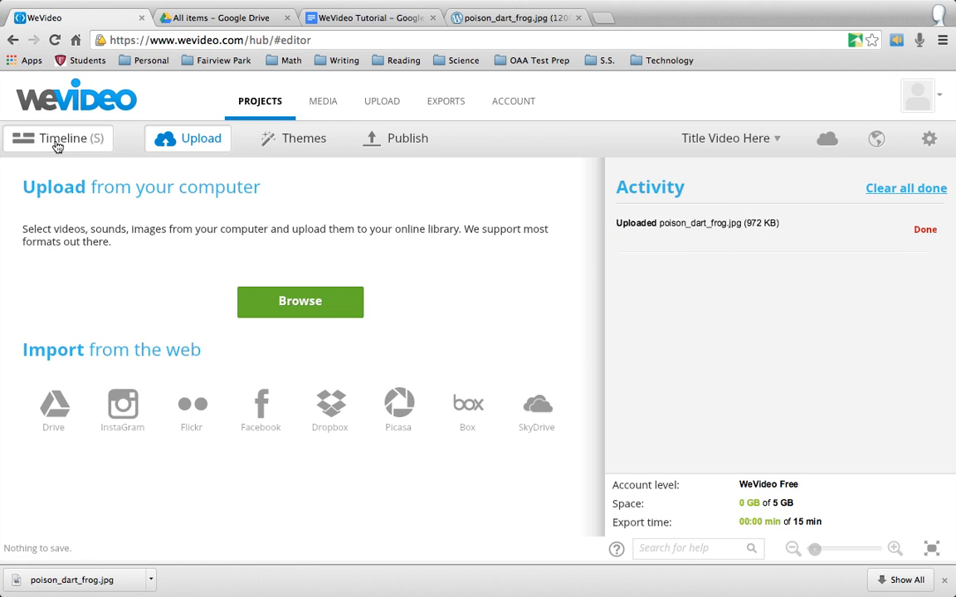
Step: Back in the timeline, place the poison_dart_frog photo first on the video track
click(58, 138)
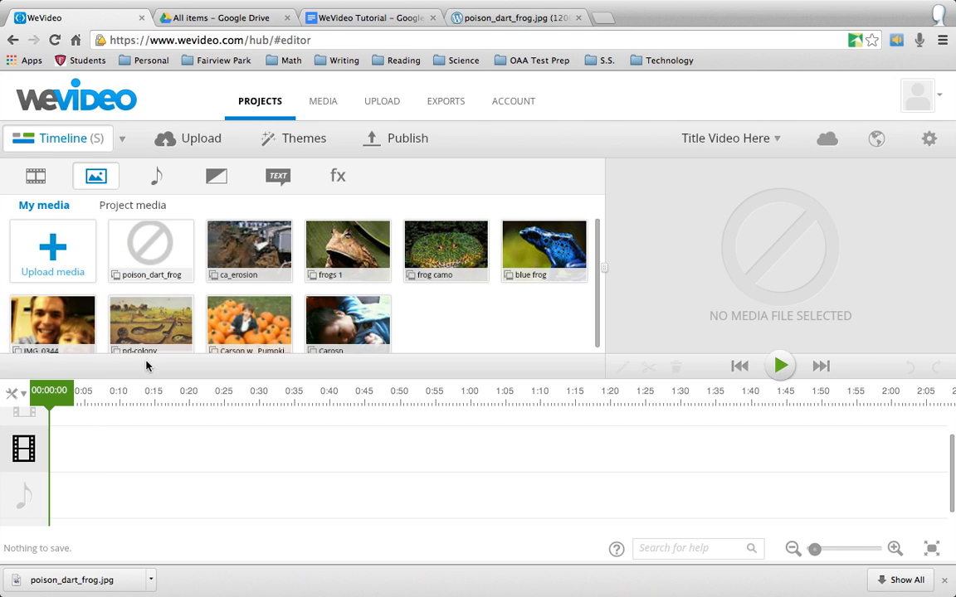
mouse_move(149, 249)
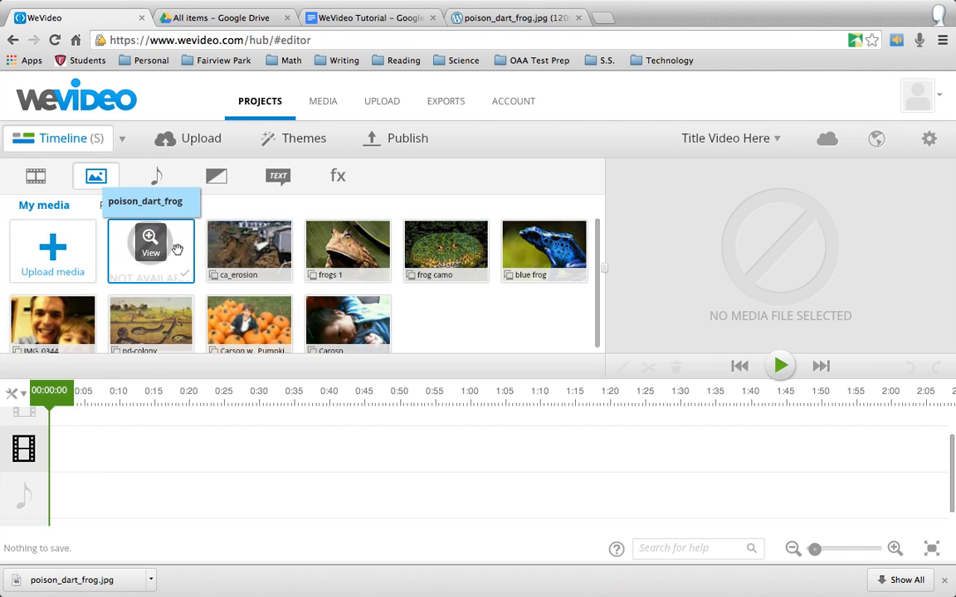
mouse_move(149, 323)
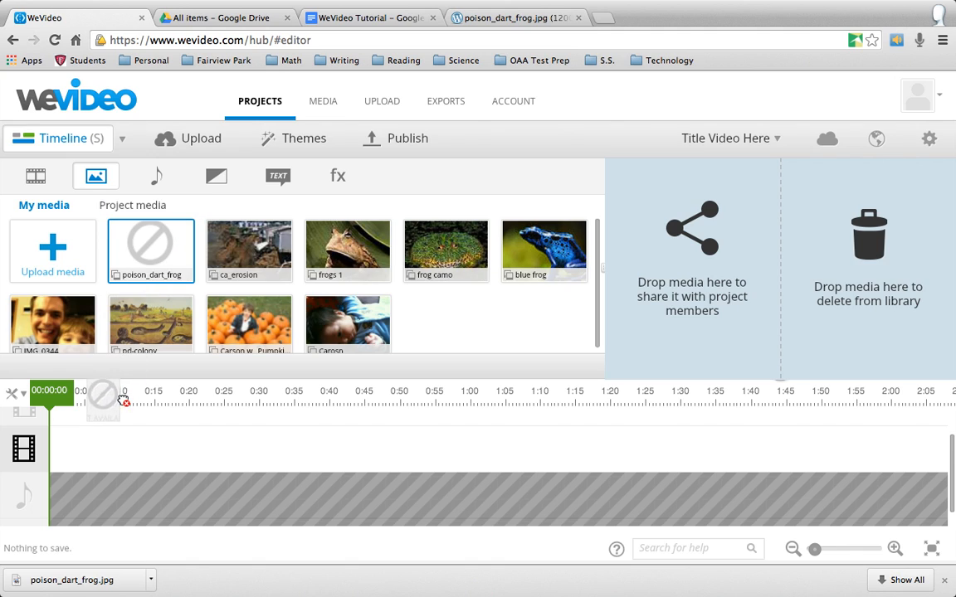
drag(149, 250, 66, 456)
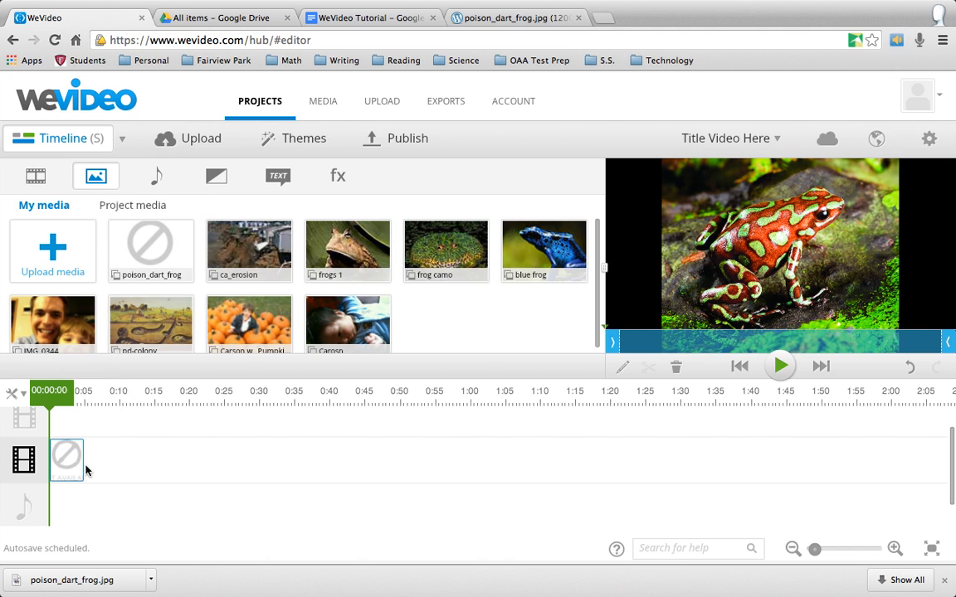
mouse_move(817, 351)
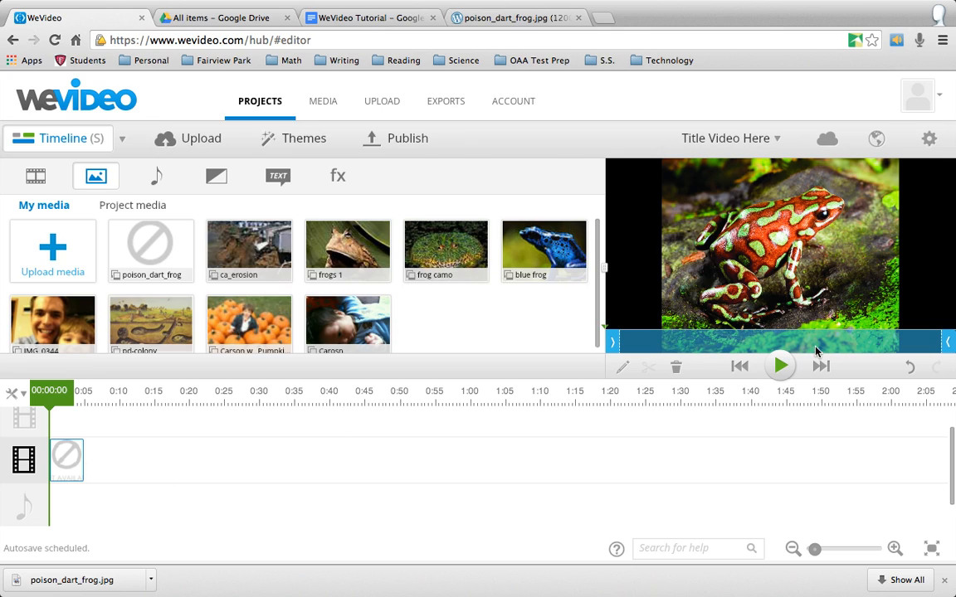
mouse_move(749, 282)
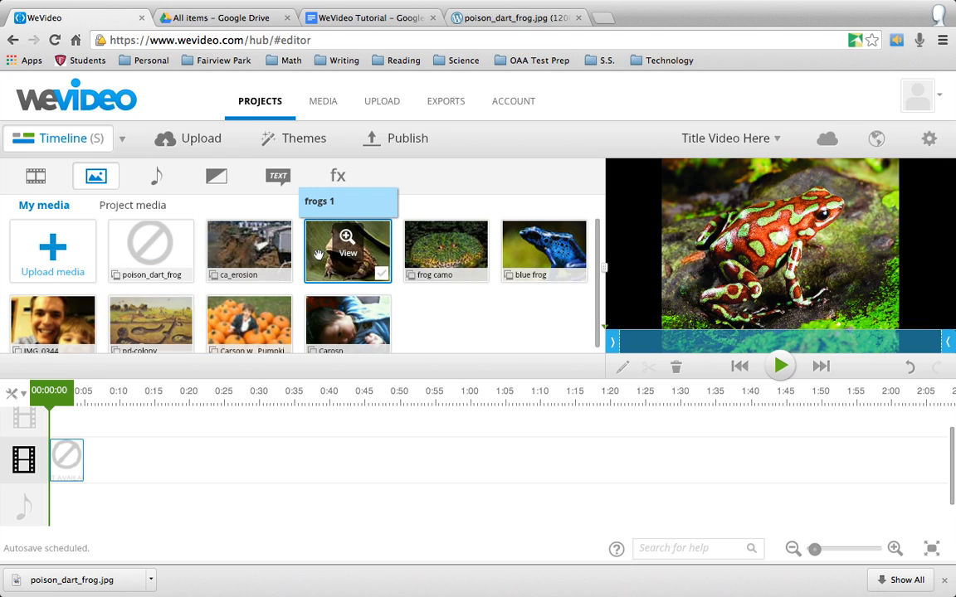
Step: Add the frogs 1, frog camo and blue frog photos after the first clip
drag(347, 250, 100, 473)
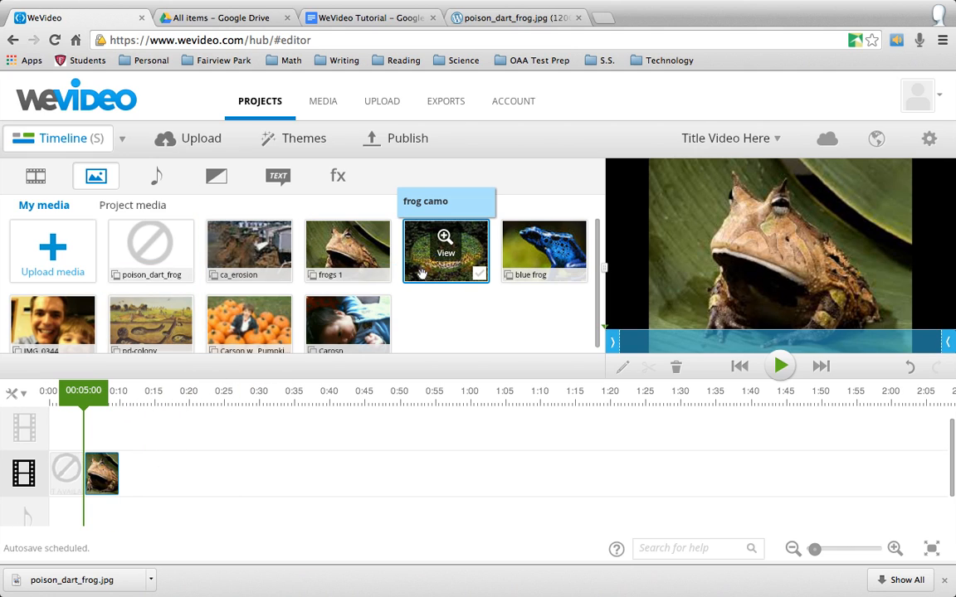
drag(445, 246, 158, 478)
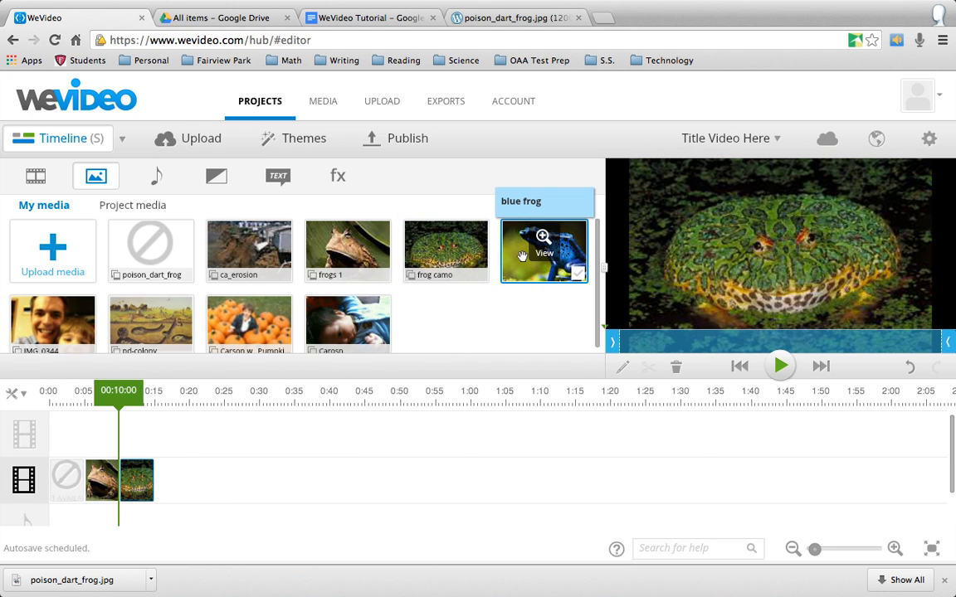
drag(544, 248, 175, 490)
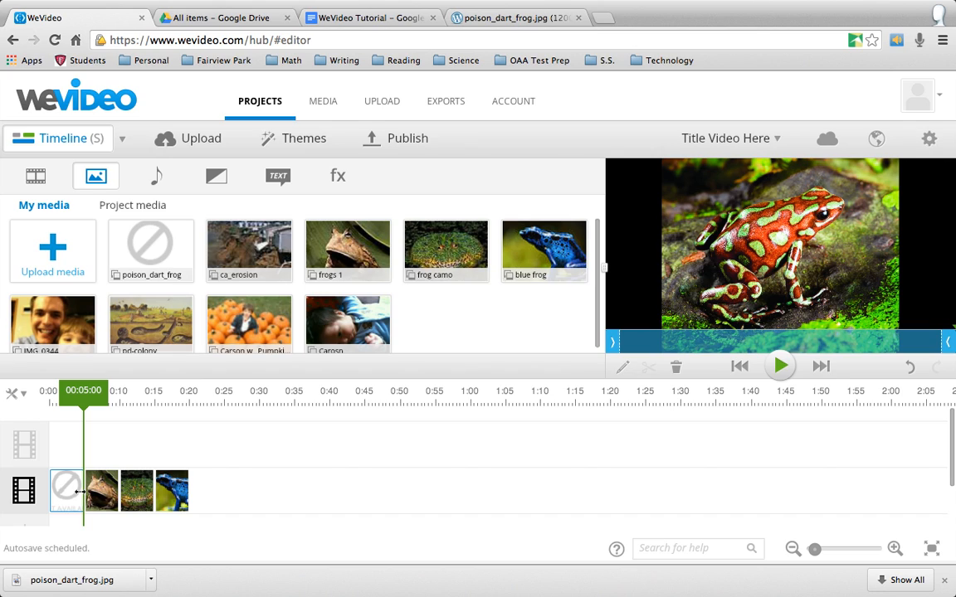
Step: Stretch the frog photo clips, including the blue frog, so the sequence runs about 38 seconds, then start playback
drag(83, 390, 99, 390)
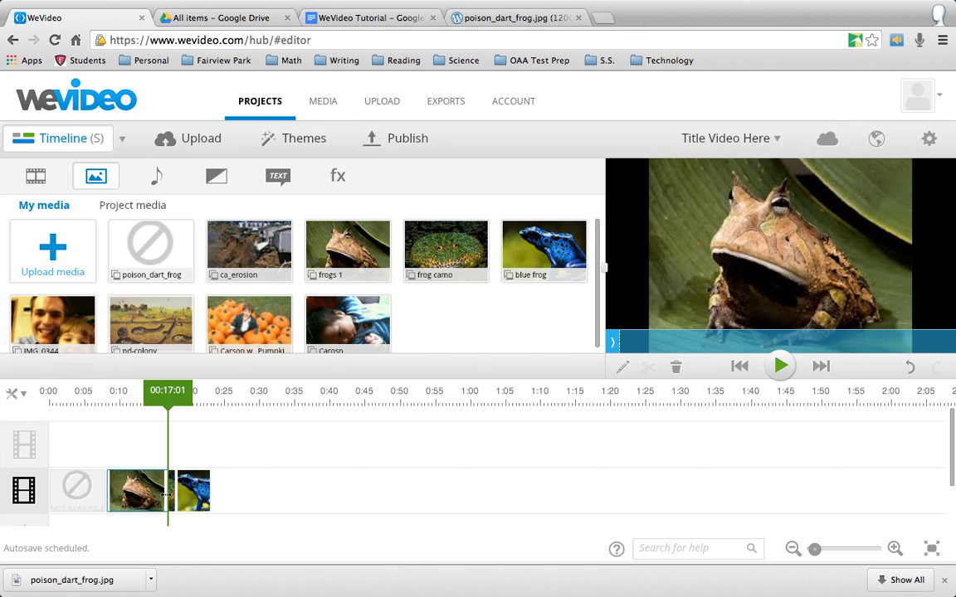
click(202, 491)
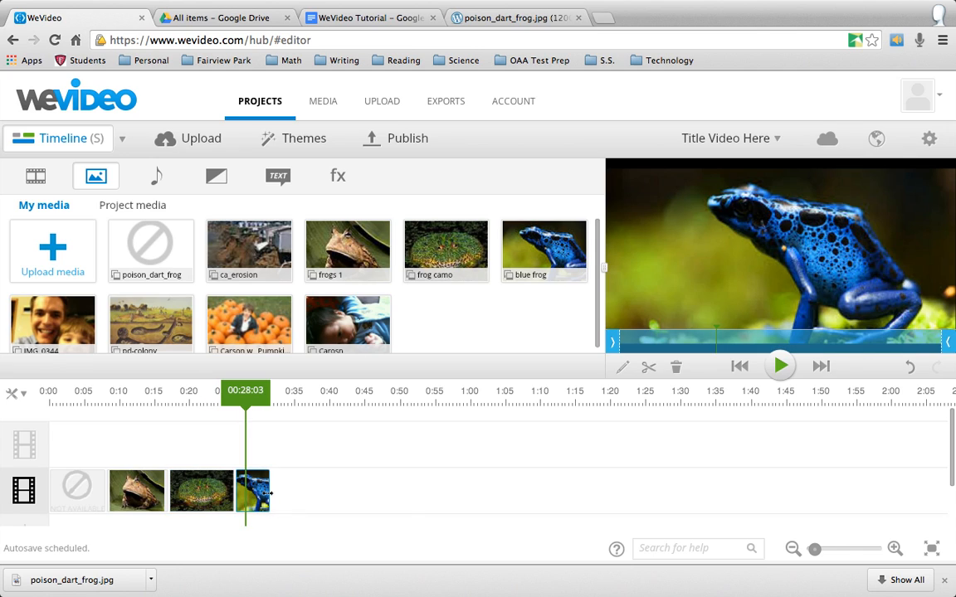
drag(245, 390, 322, 390)
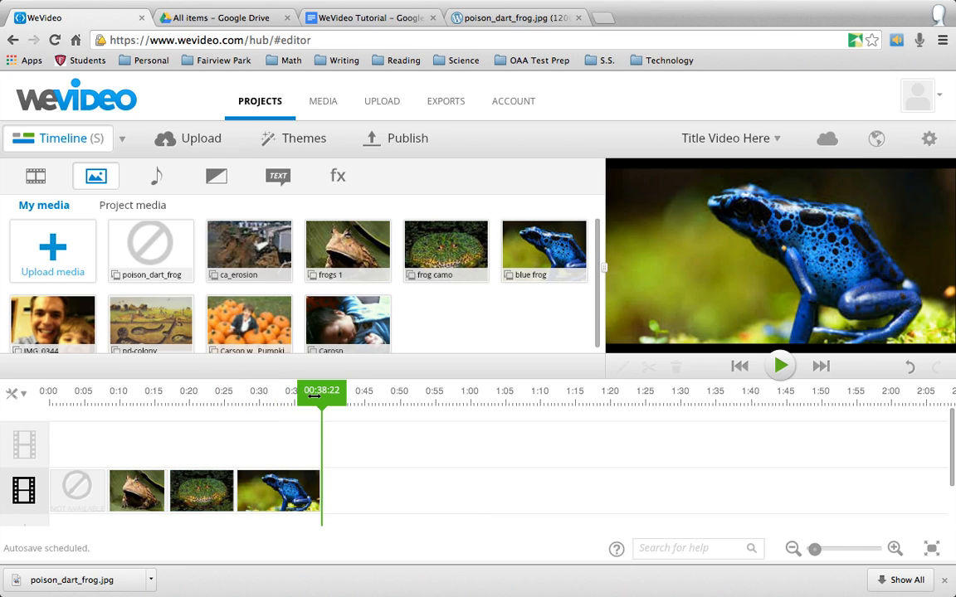
click(780, 367)
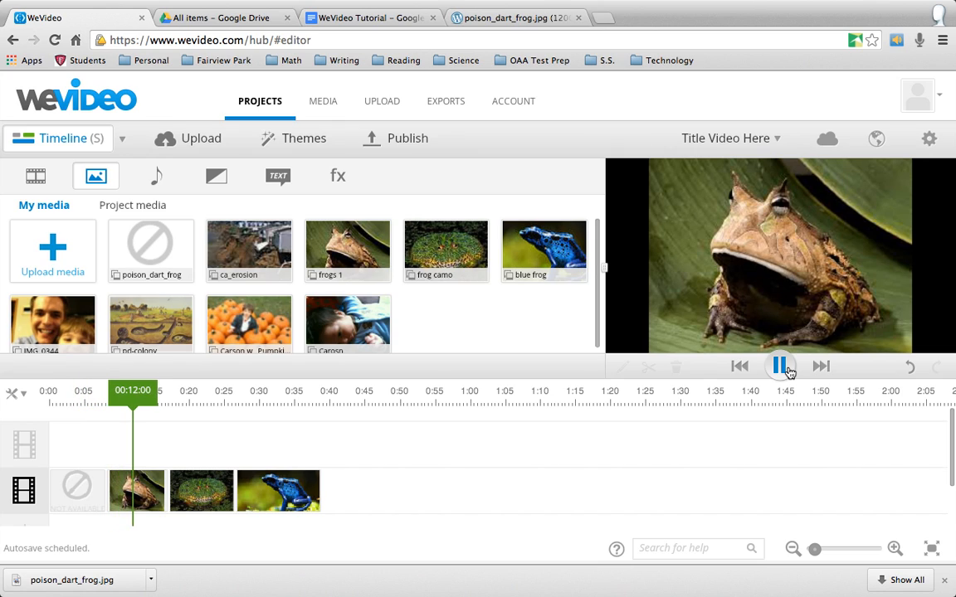
Step: Pause the frog video preview about 12 seconds in, on the brown frog photo
click(779, 367)
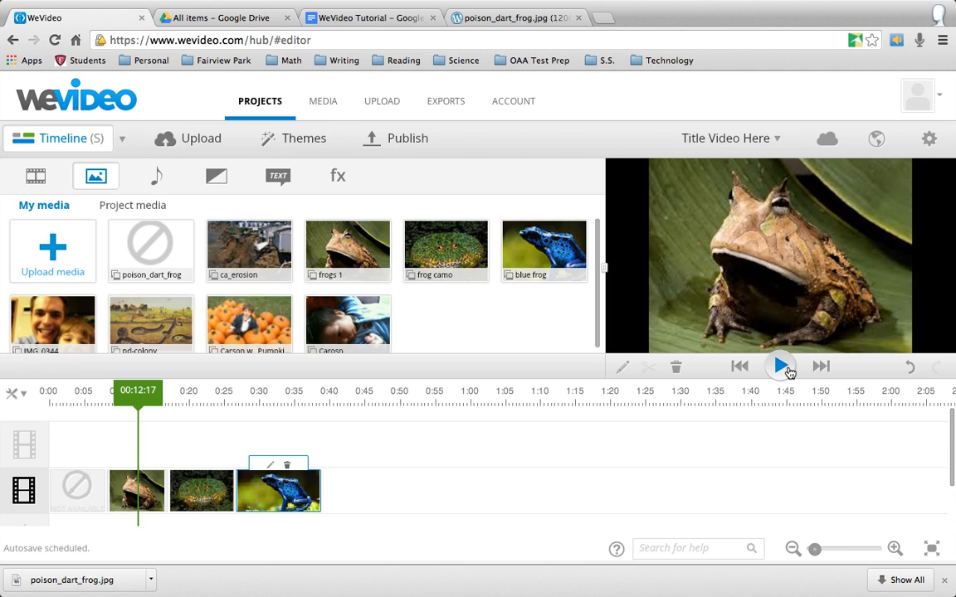